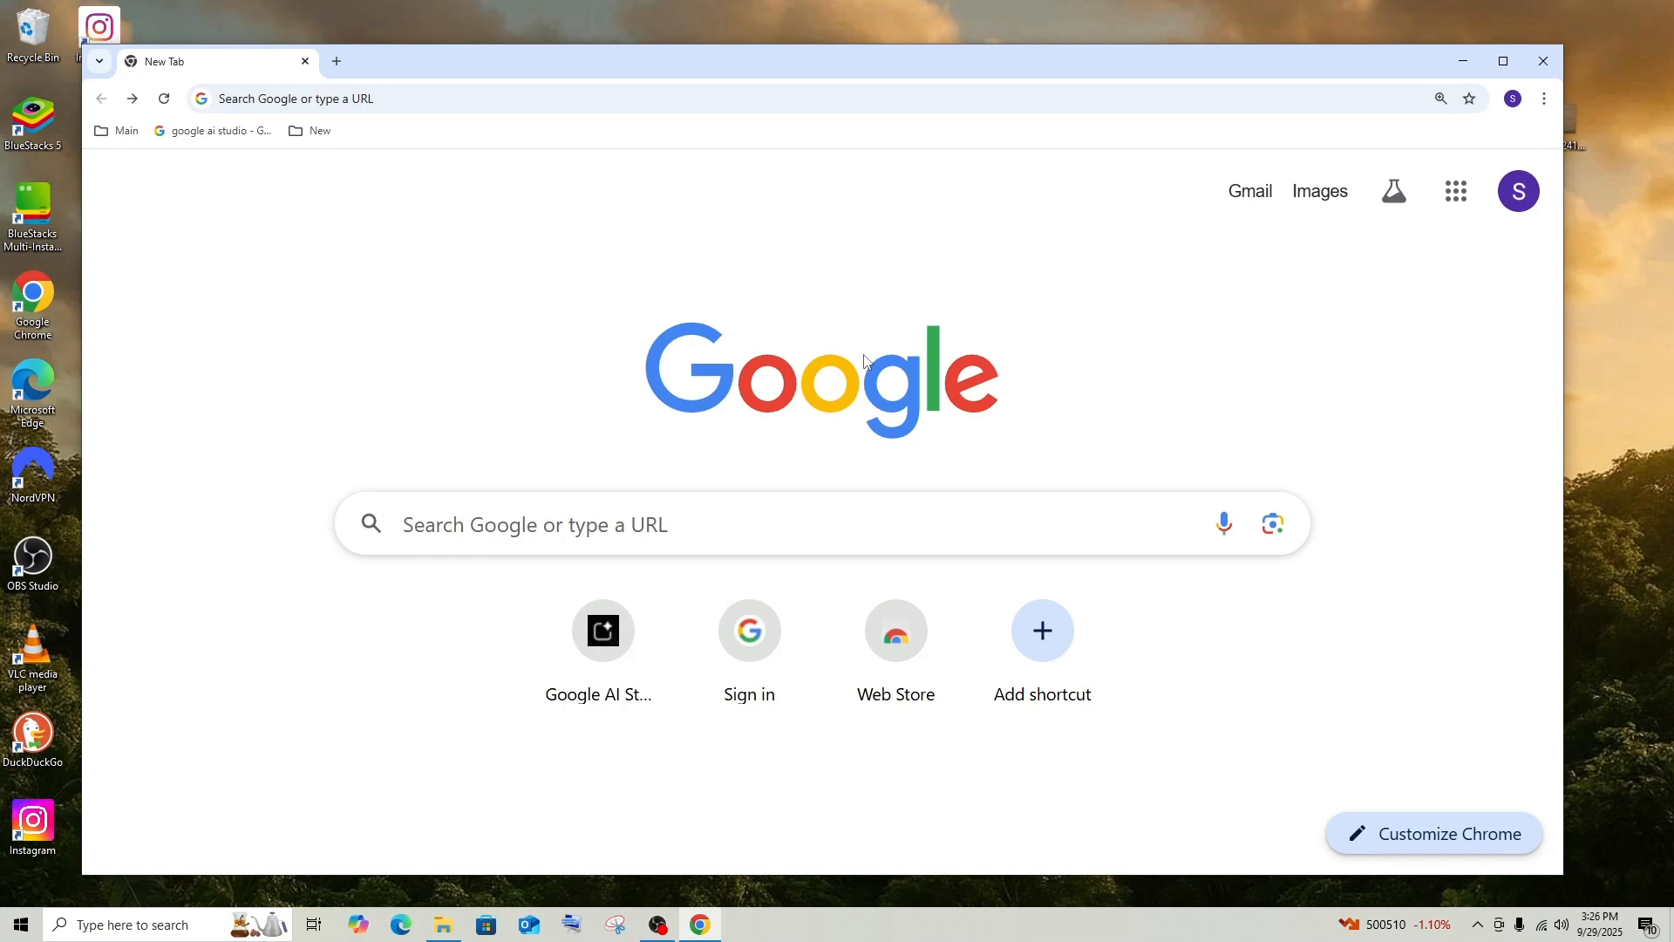
pyautogui.moveTo(1002, 139)
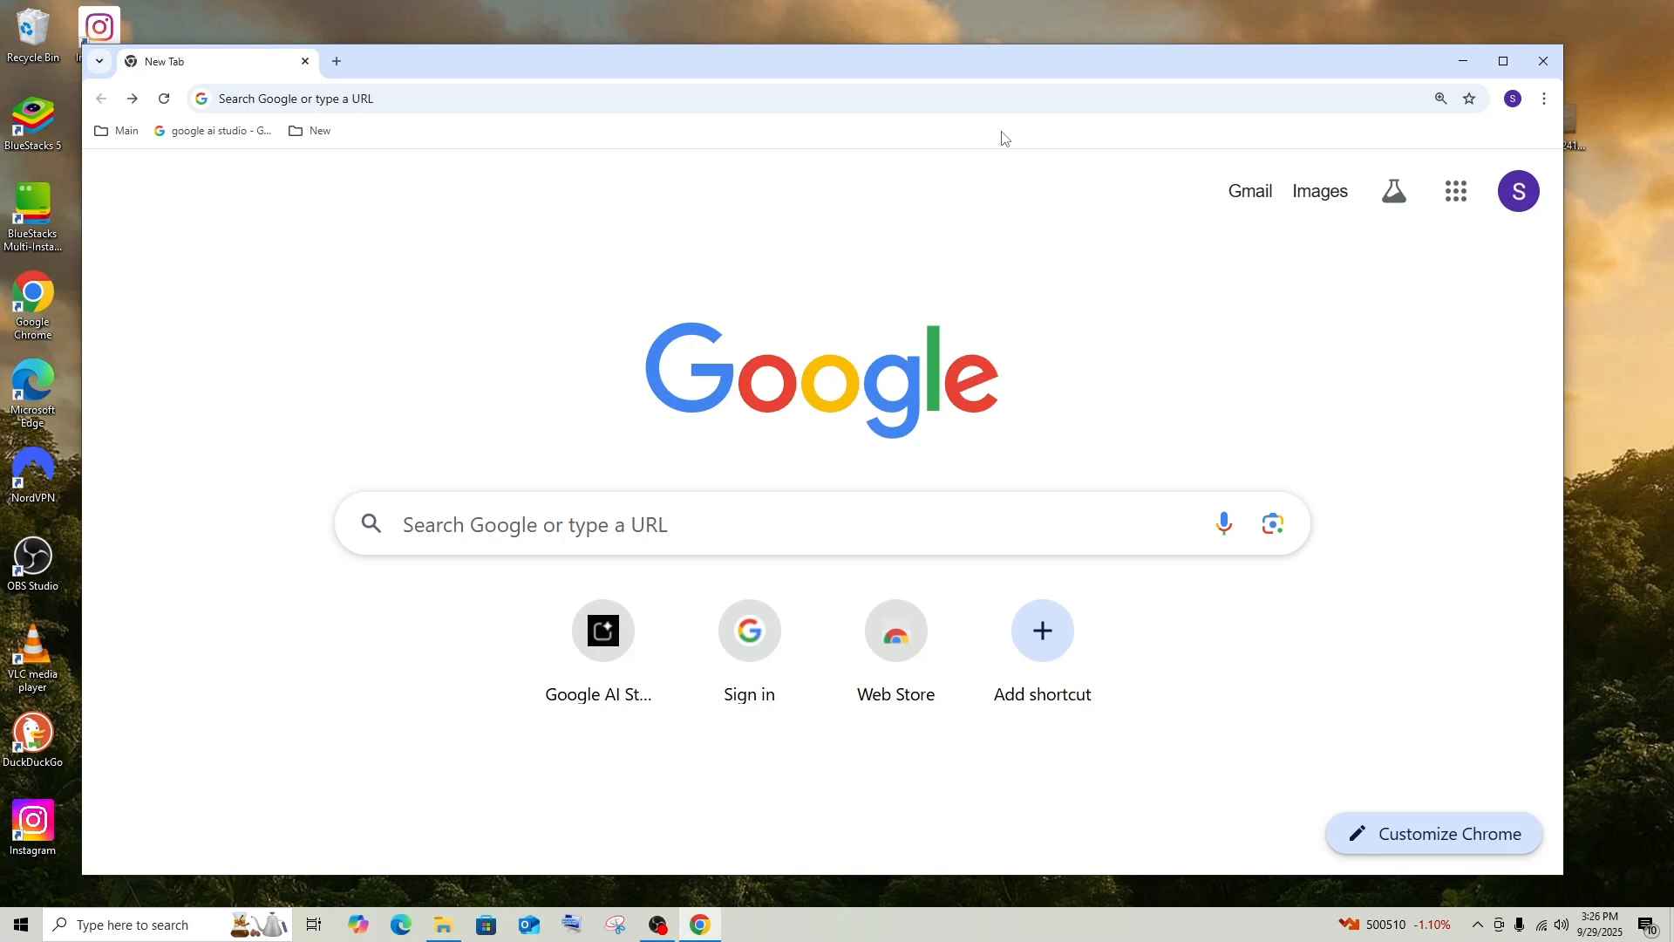
# Reach the Bookmark Manager from the bookmarks bar's context menu, listing Main, New and the Google search bookmark
pyautogui.rightClick(1001, 136)
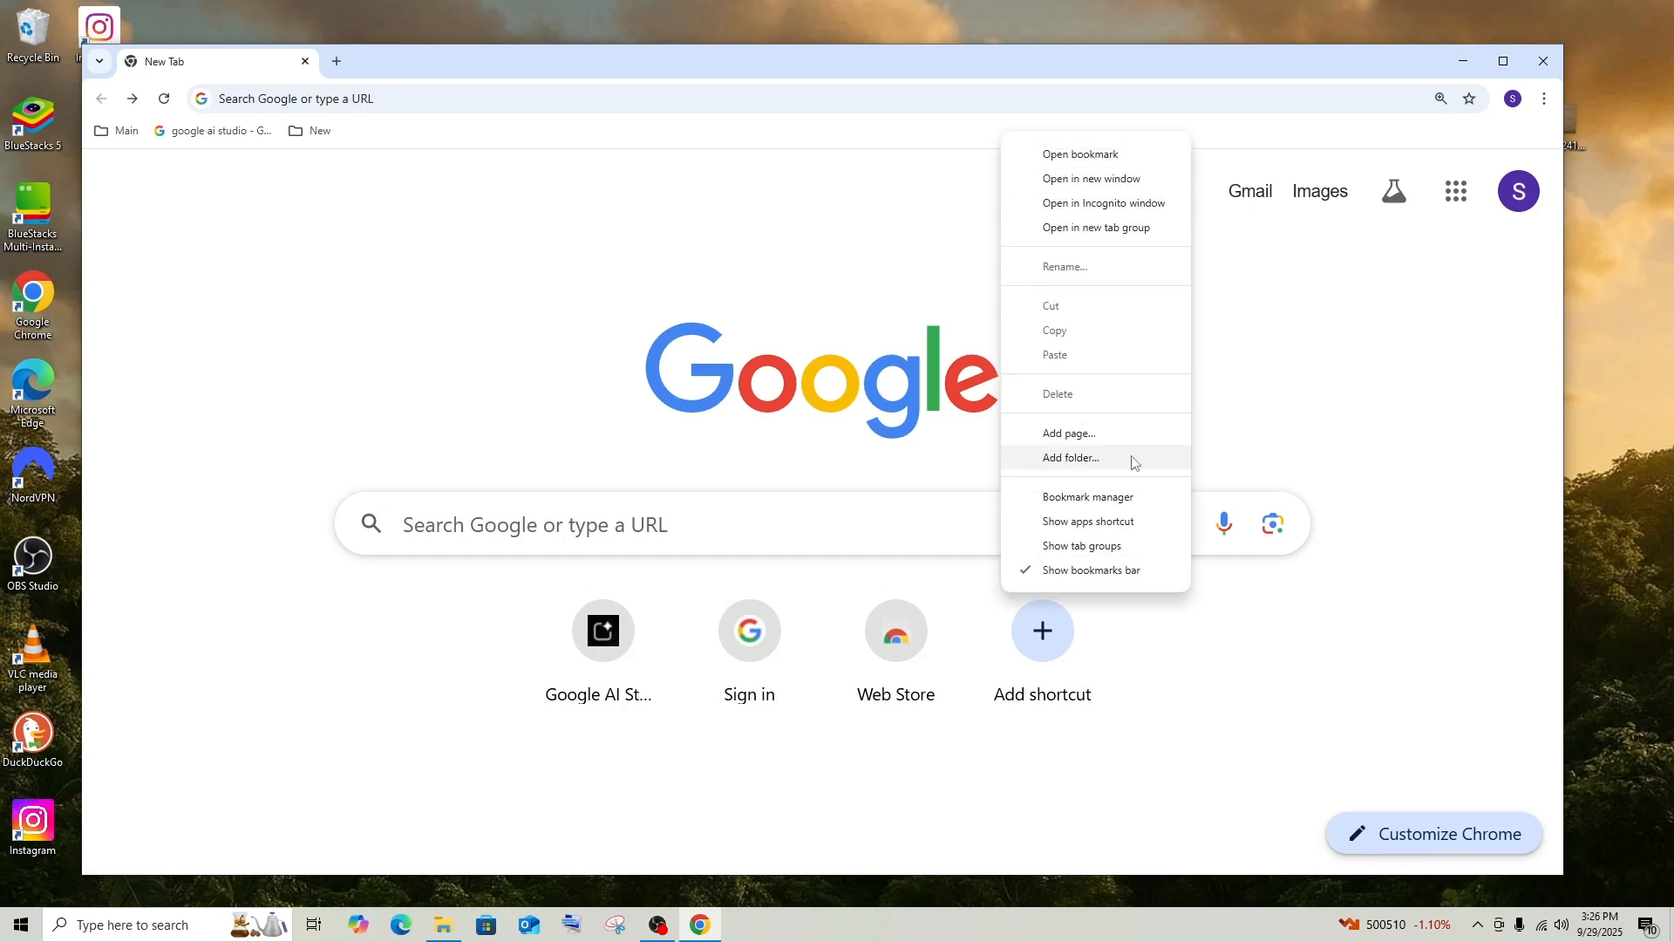
pyautogui.moveTo(1088, 497)
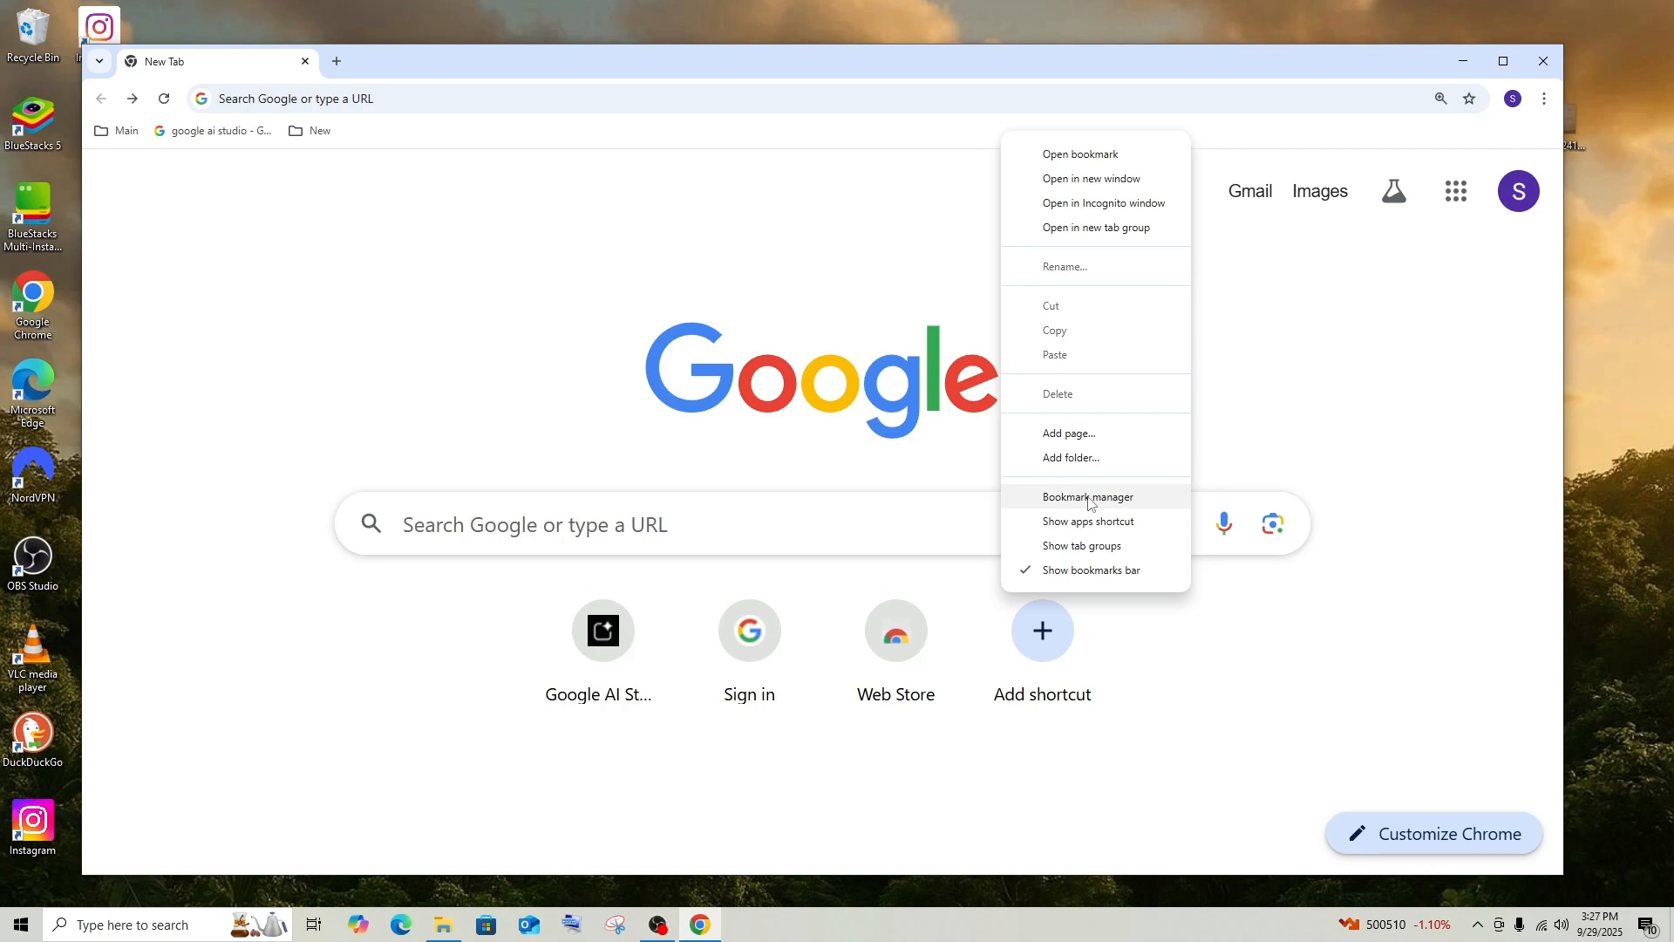
pyautogui.click(1087, 497)
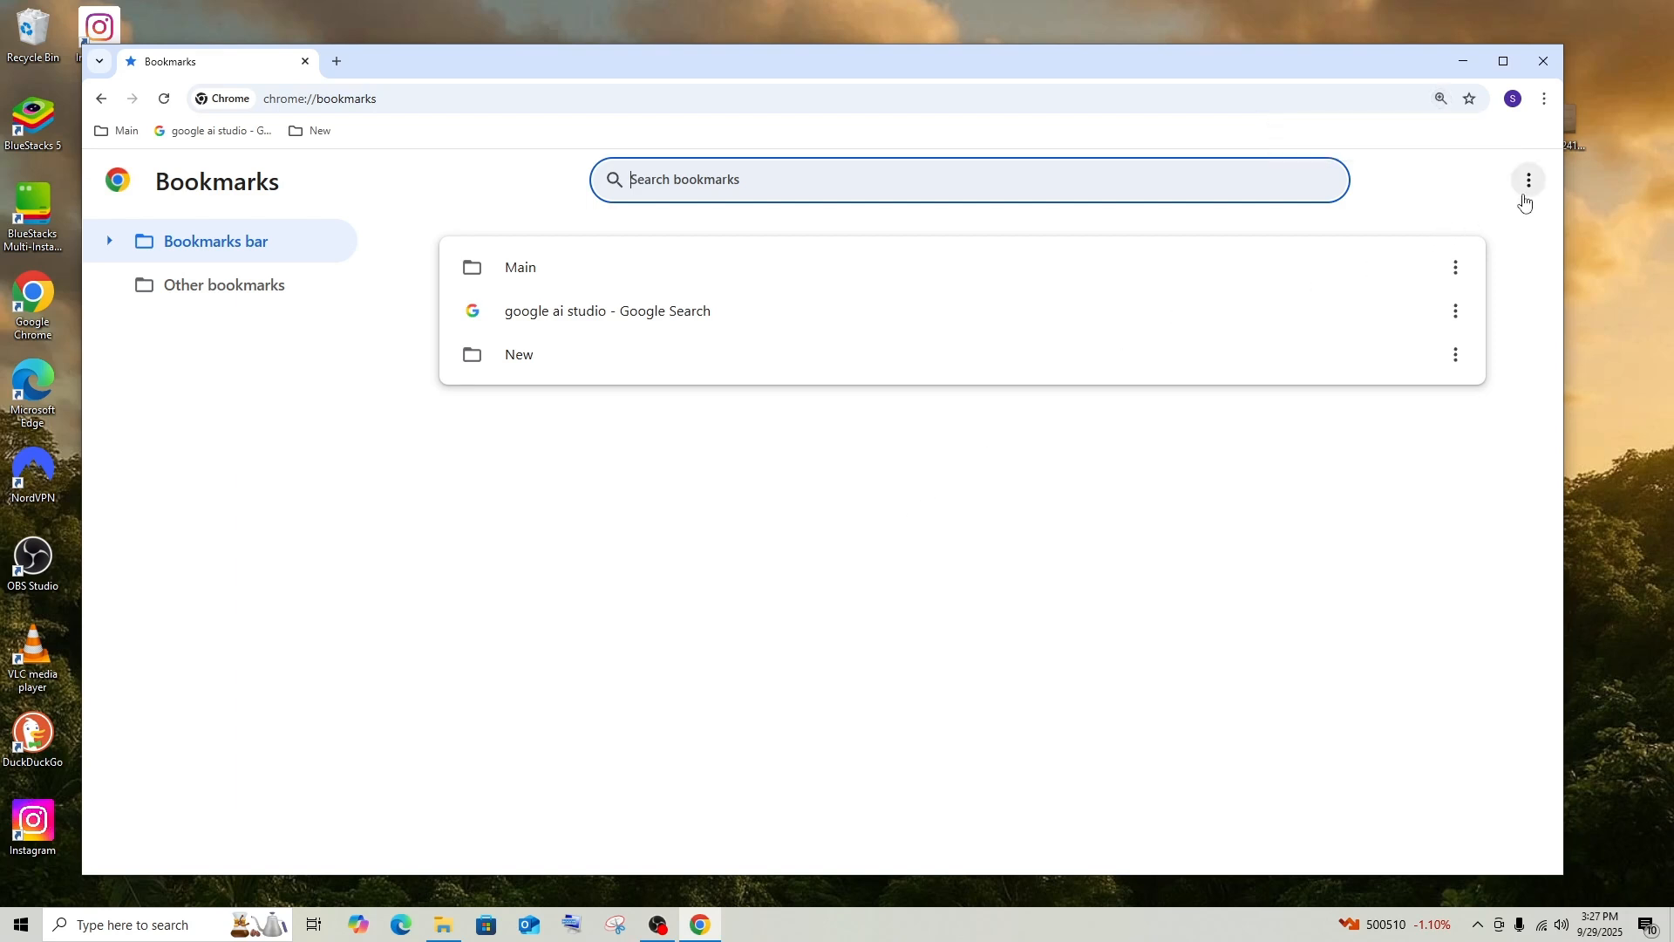
pyautogui.moveTo(1528, 180)
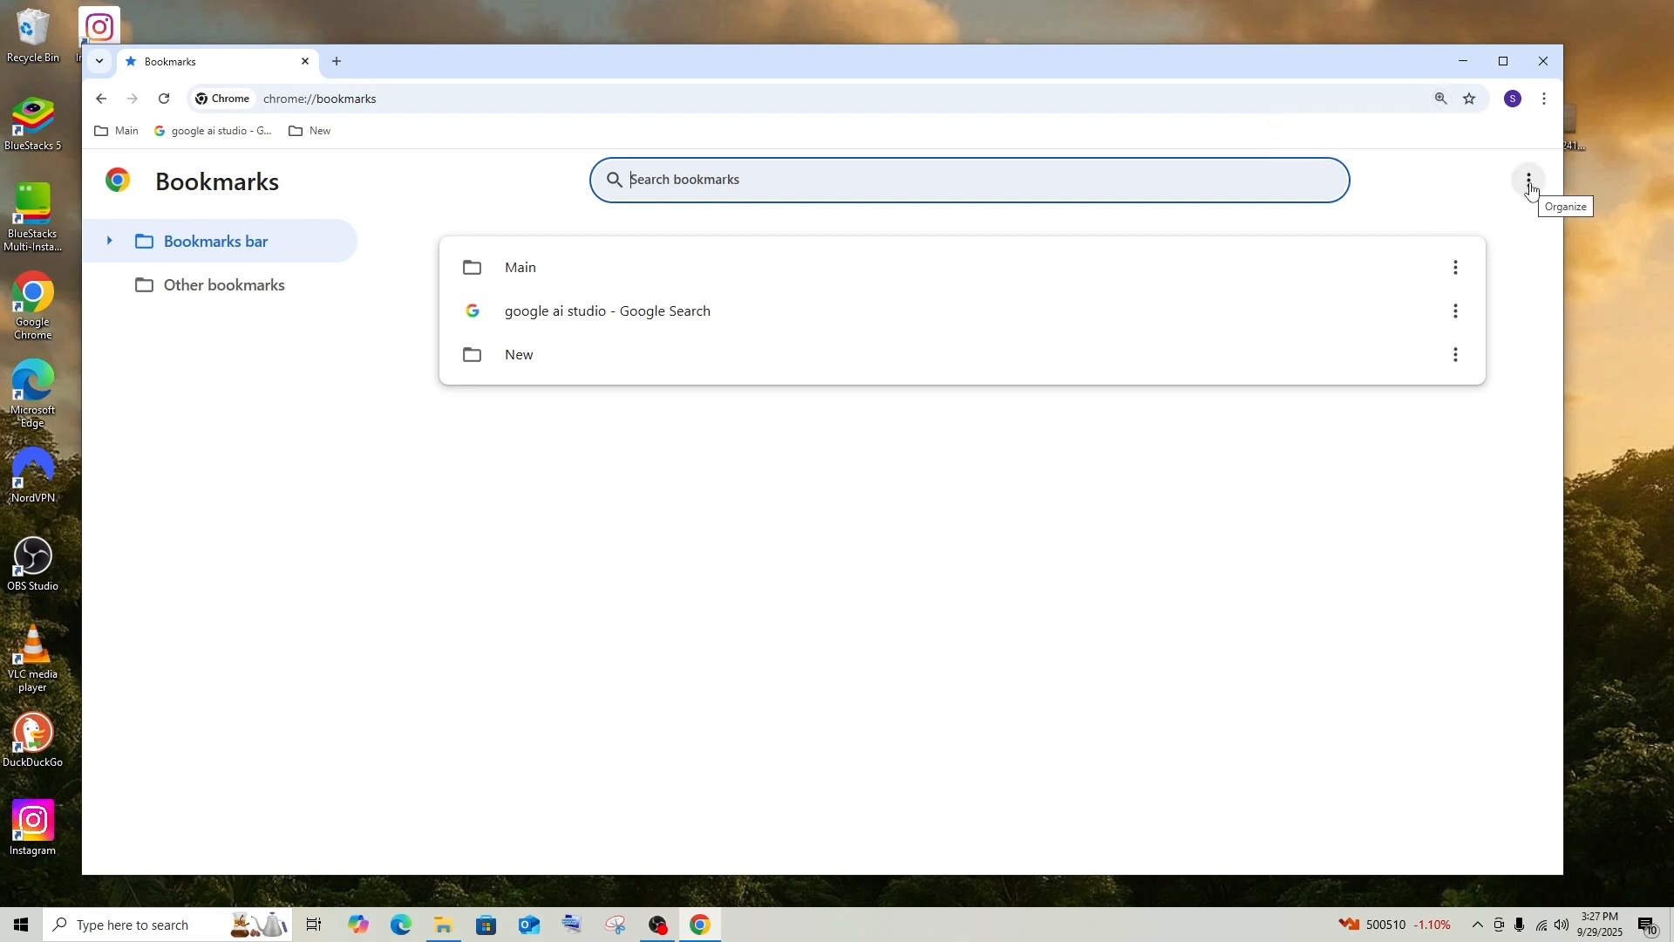
# Choose Export bookmarks from the Organize menu, bringing up the Save As dialog
pyautogui.click(1530, 180)
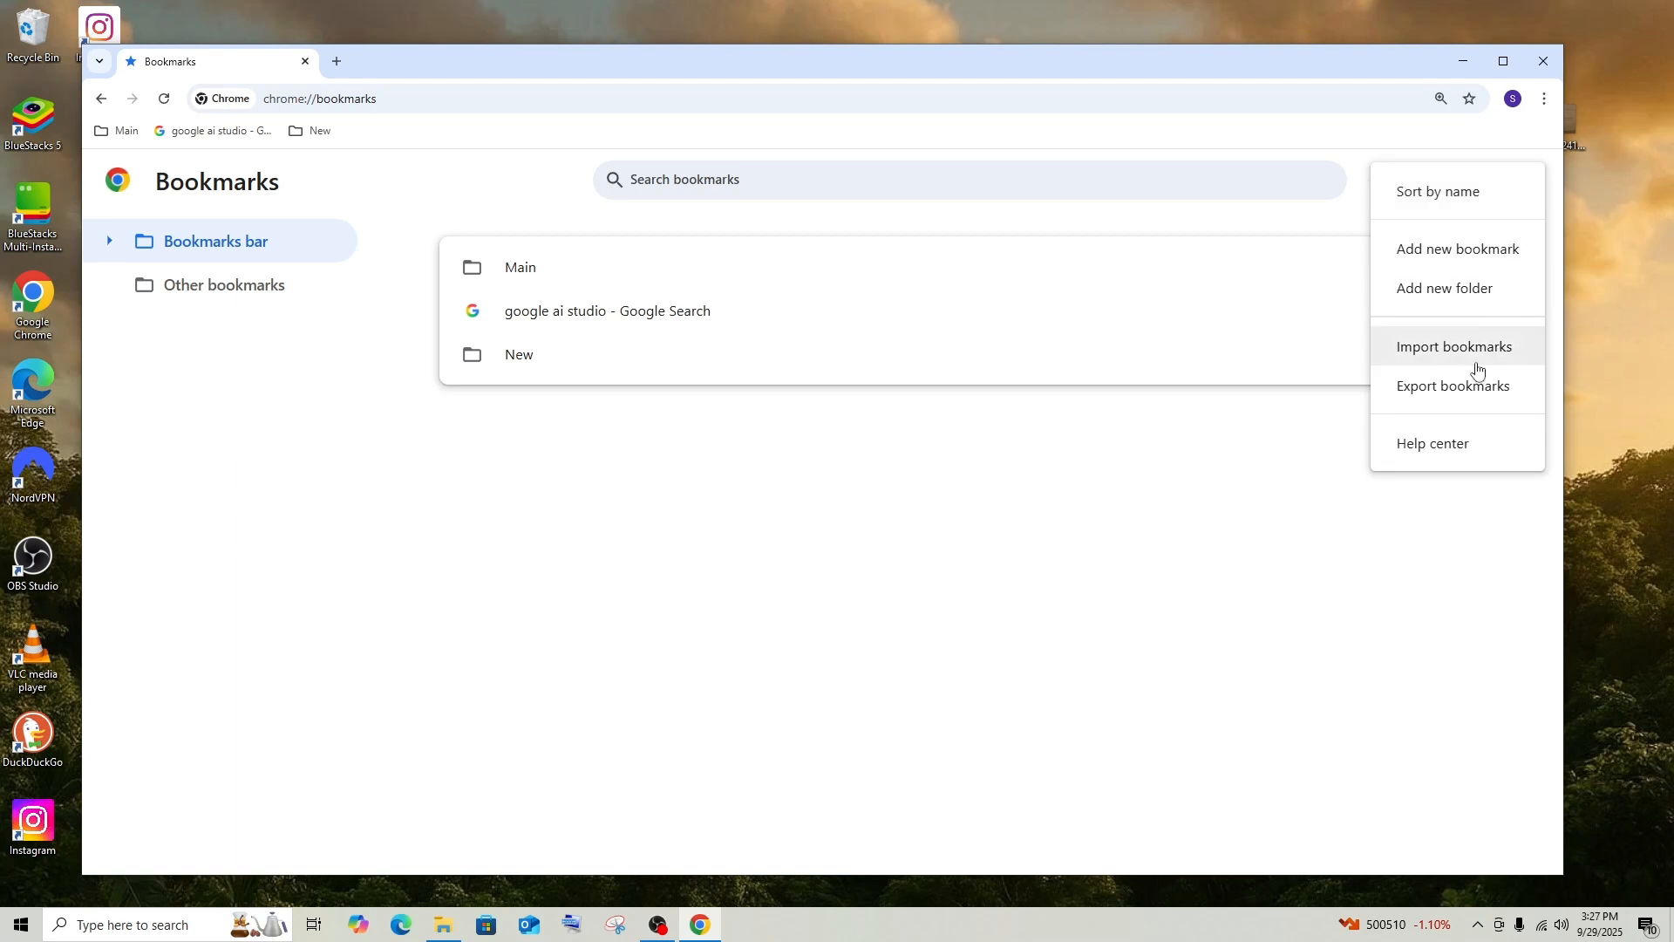
pyautogui.moveTo(1463, 389)
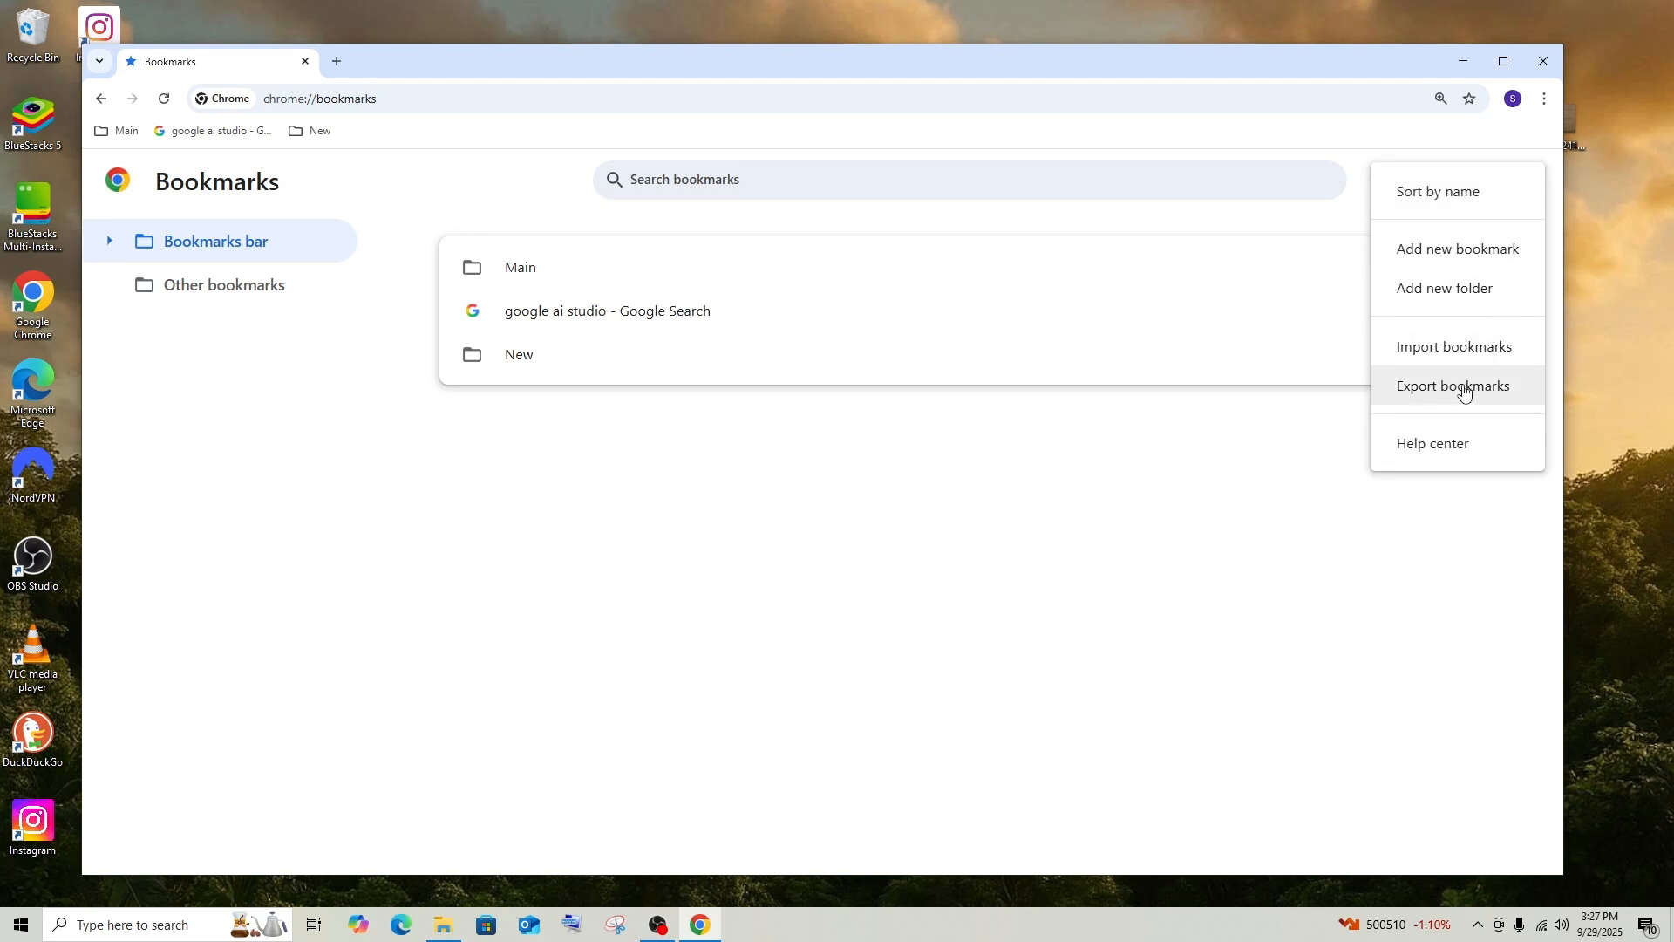
pyautogui.click(1453, 386)
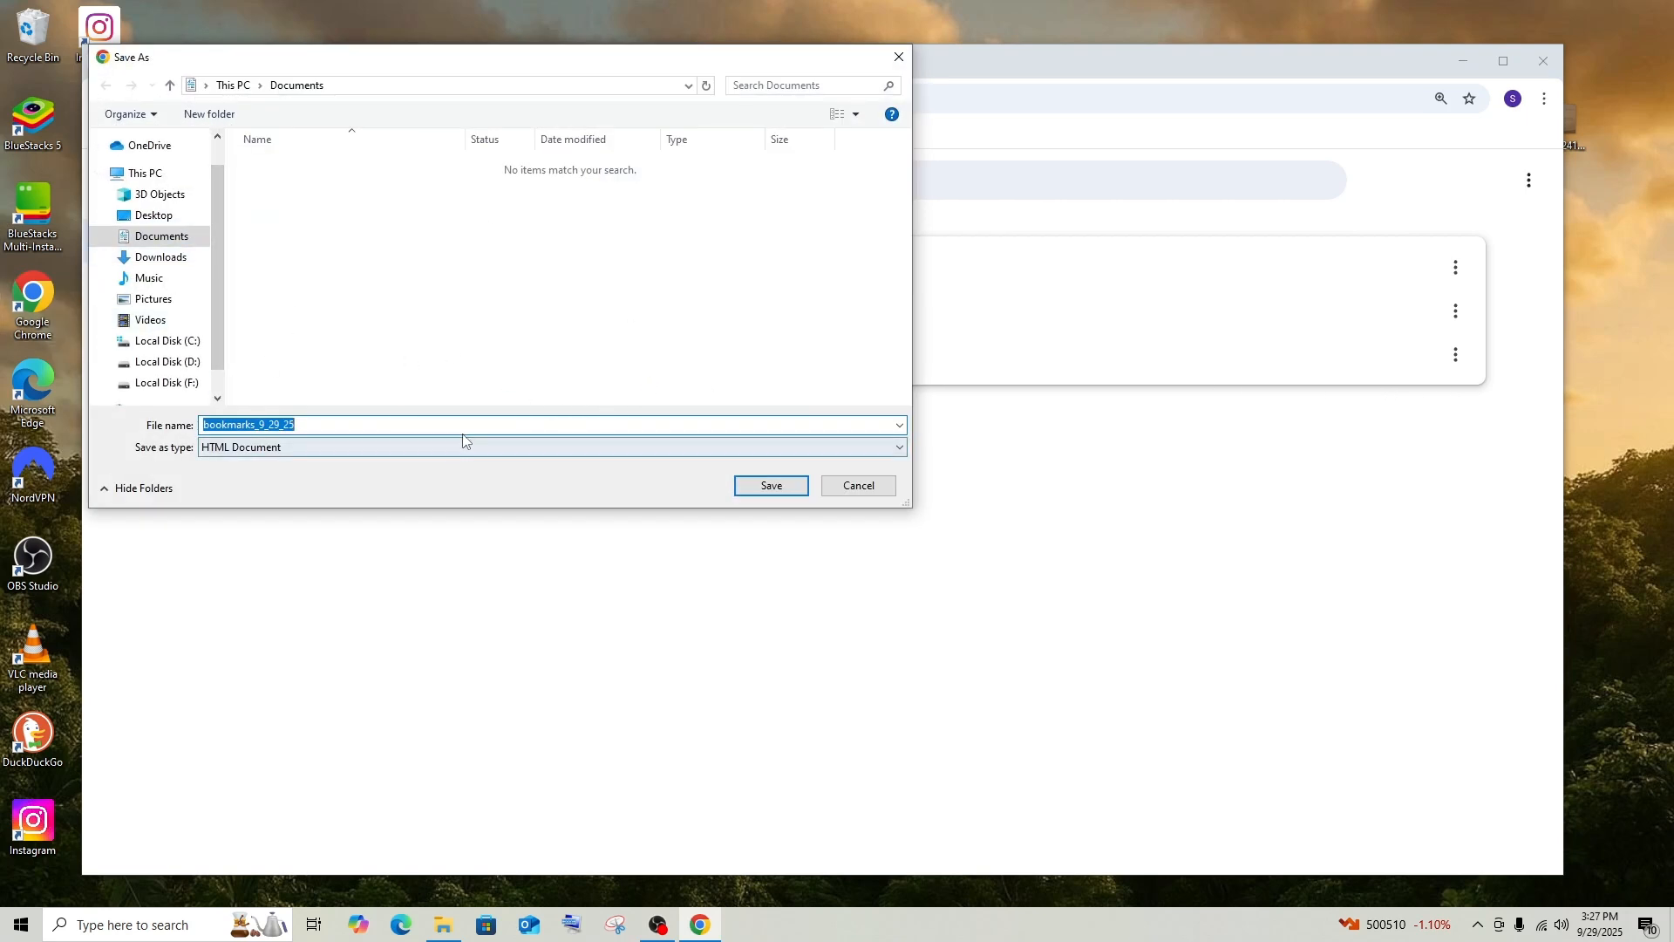
# Save the export as HTML document bookmarks_9_29_25 in Documents
pyautogui.click(344, 424)
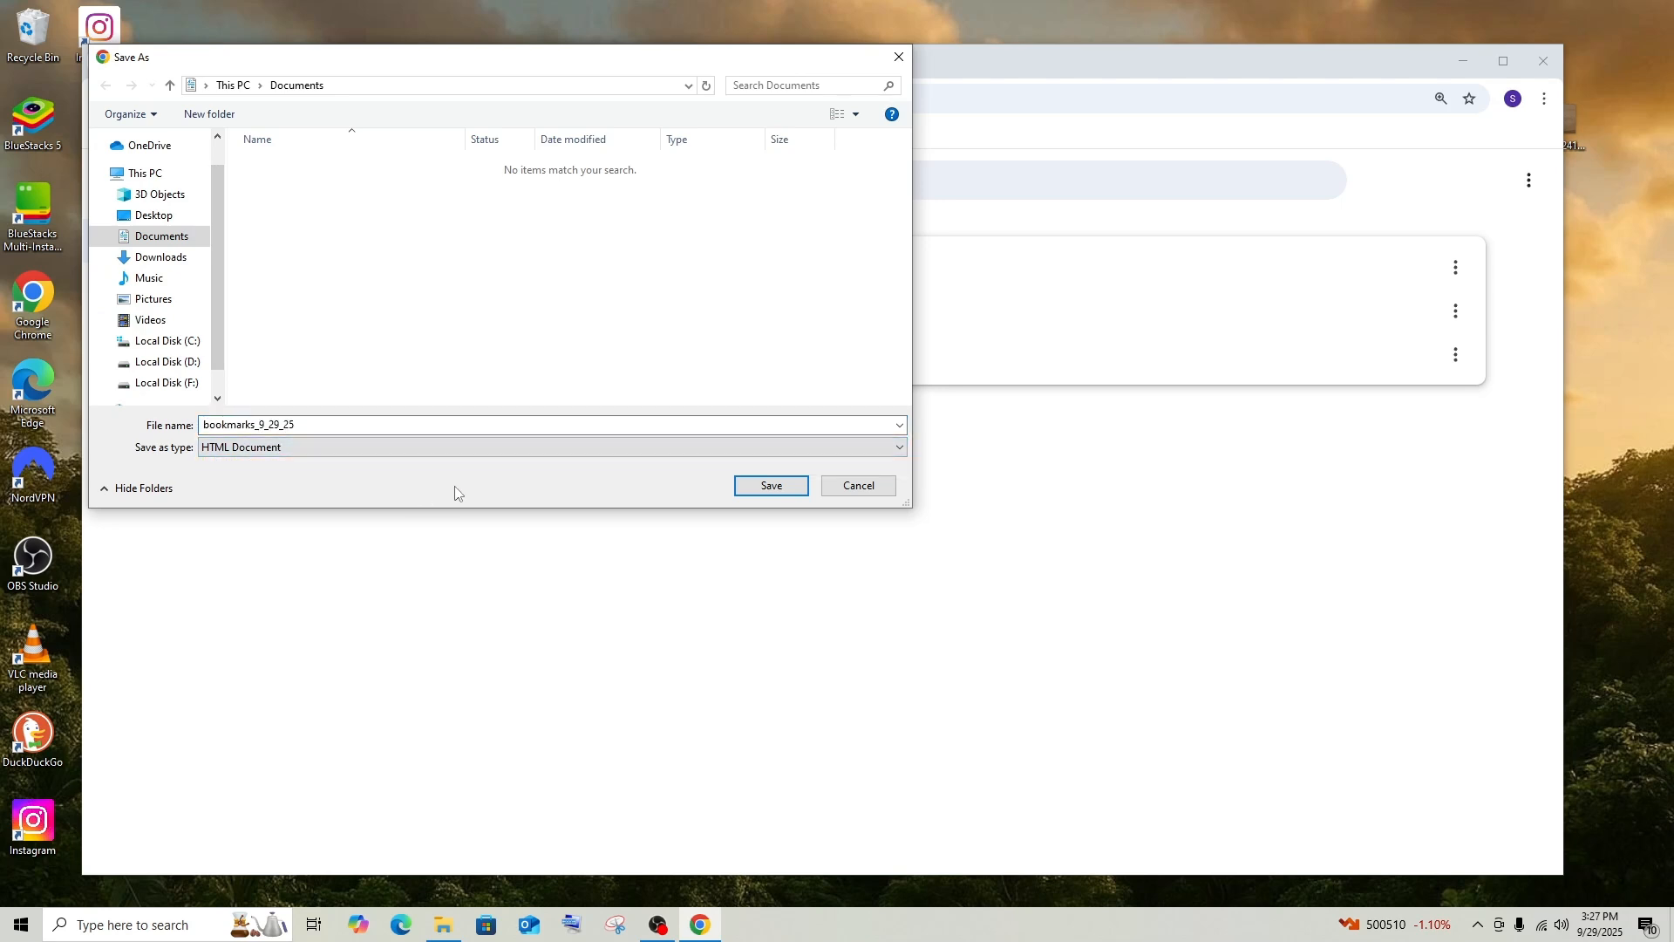
pyautogui.click(769, 485)
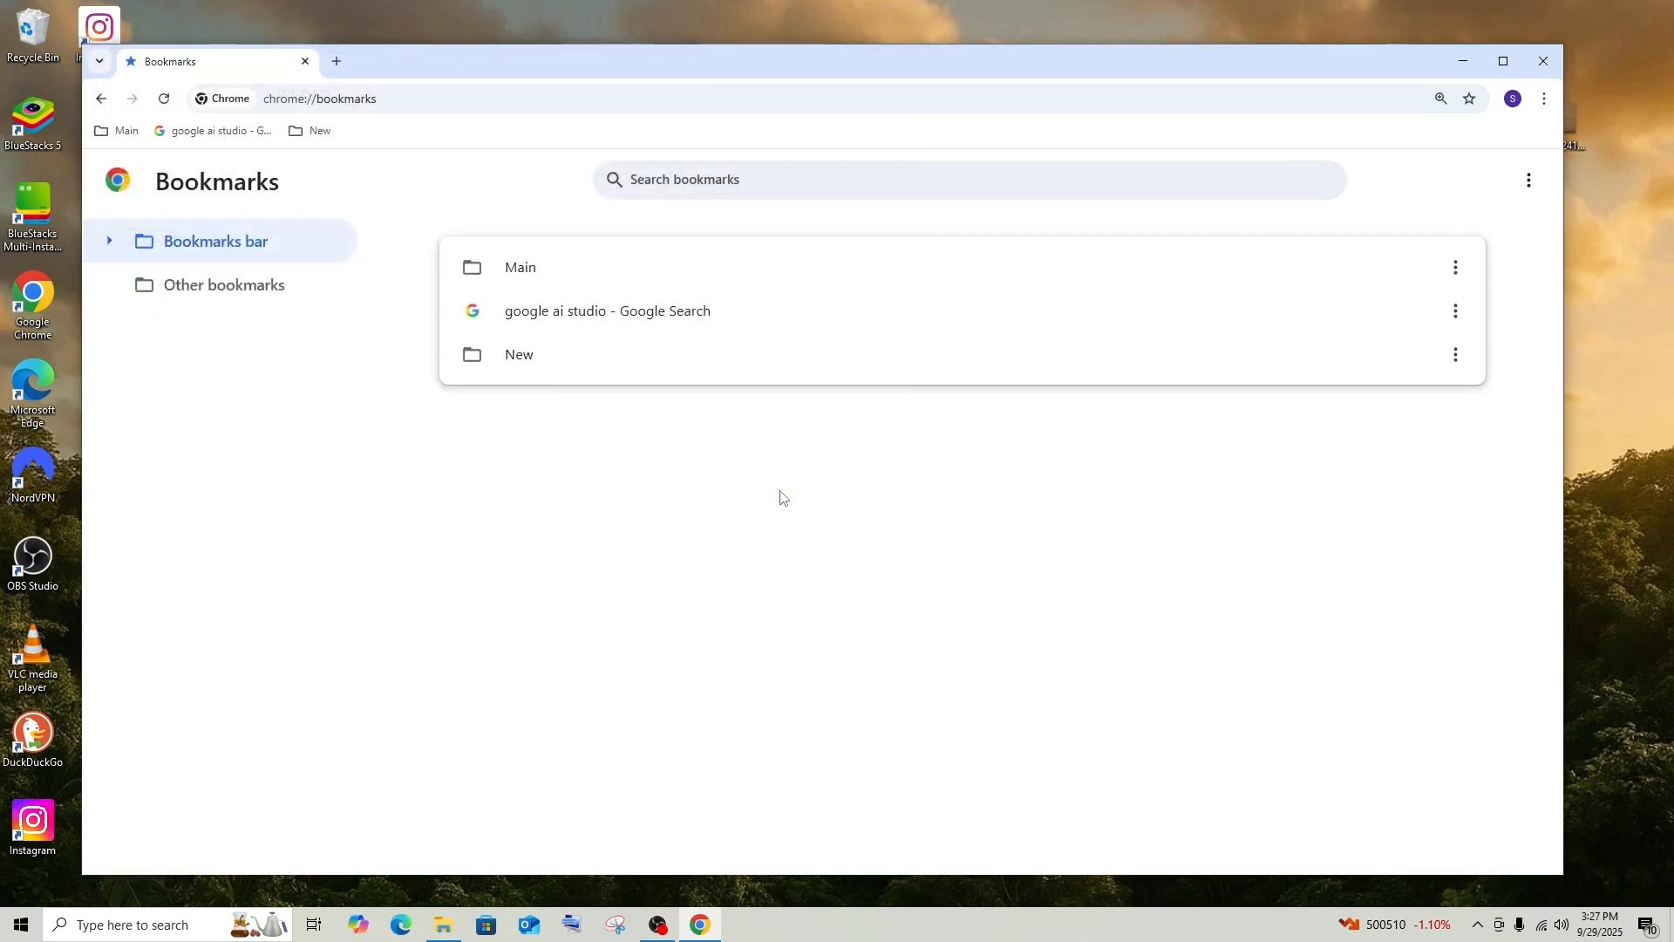
pyautogui.moveTo(497, 799)
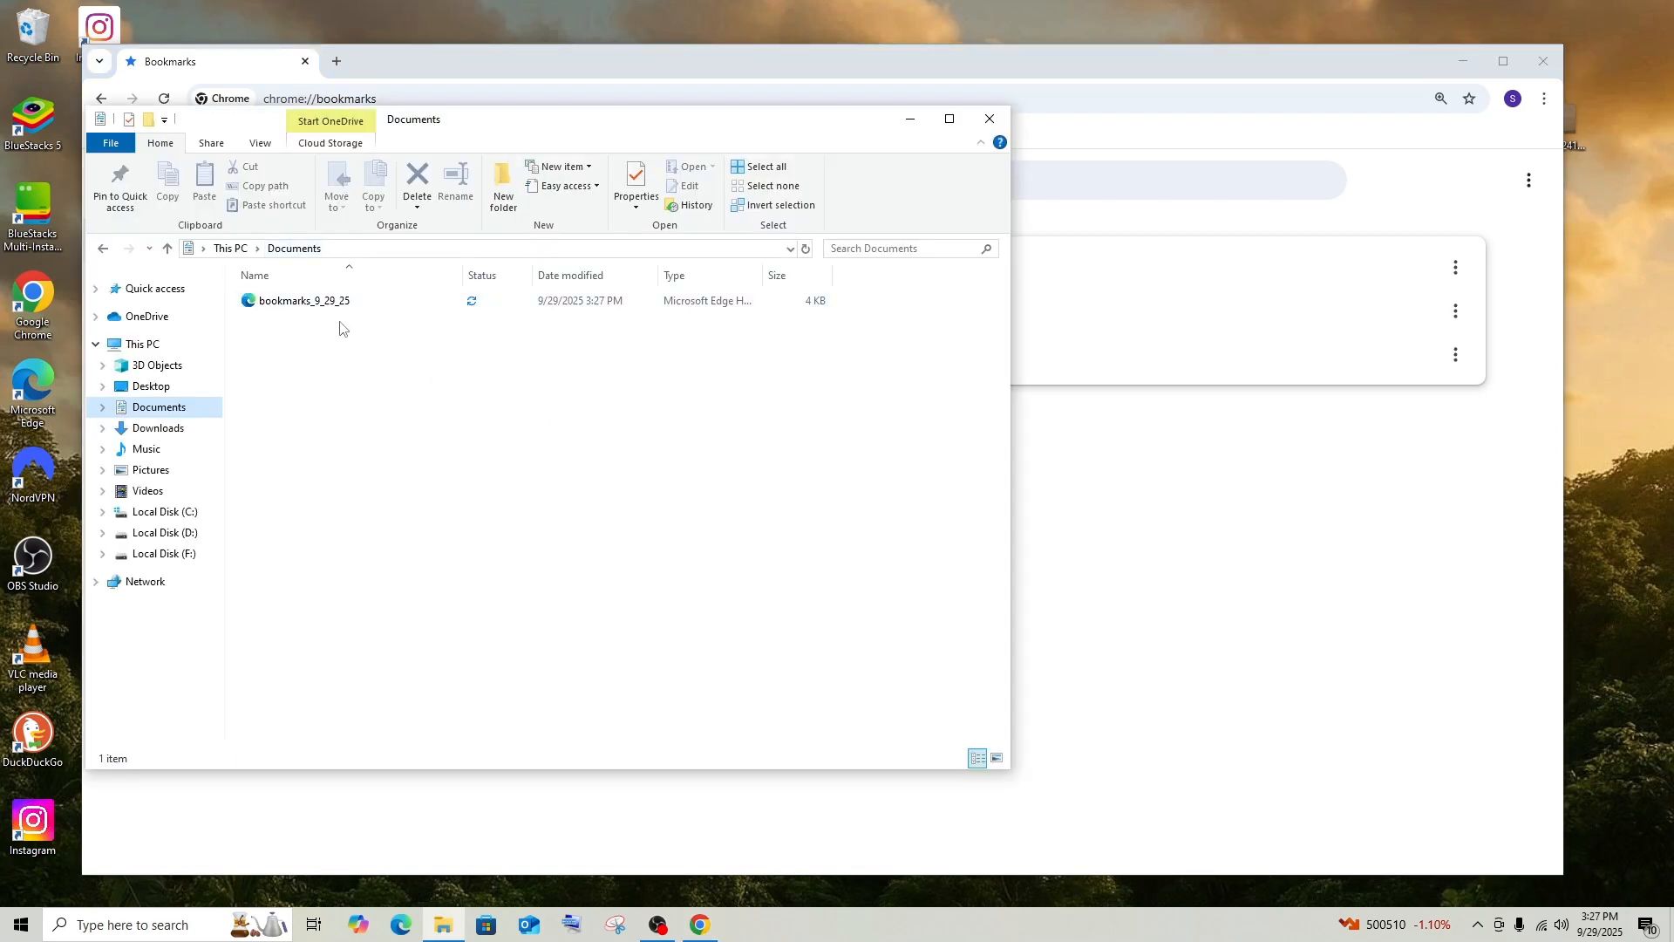
# Launch bookmarks_9_29_25 from Documents with Google Chrome as the chosen app
pyautogui.click(303, 300)
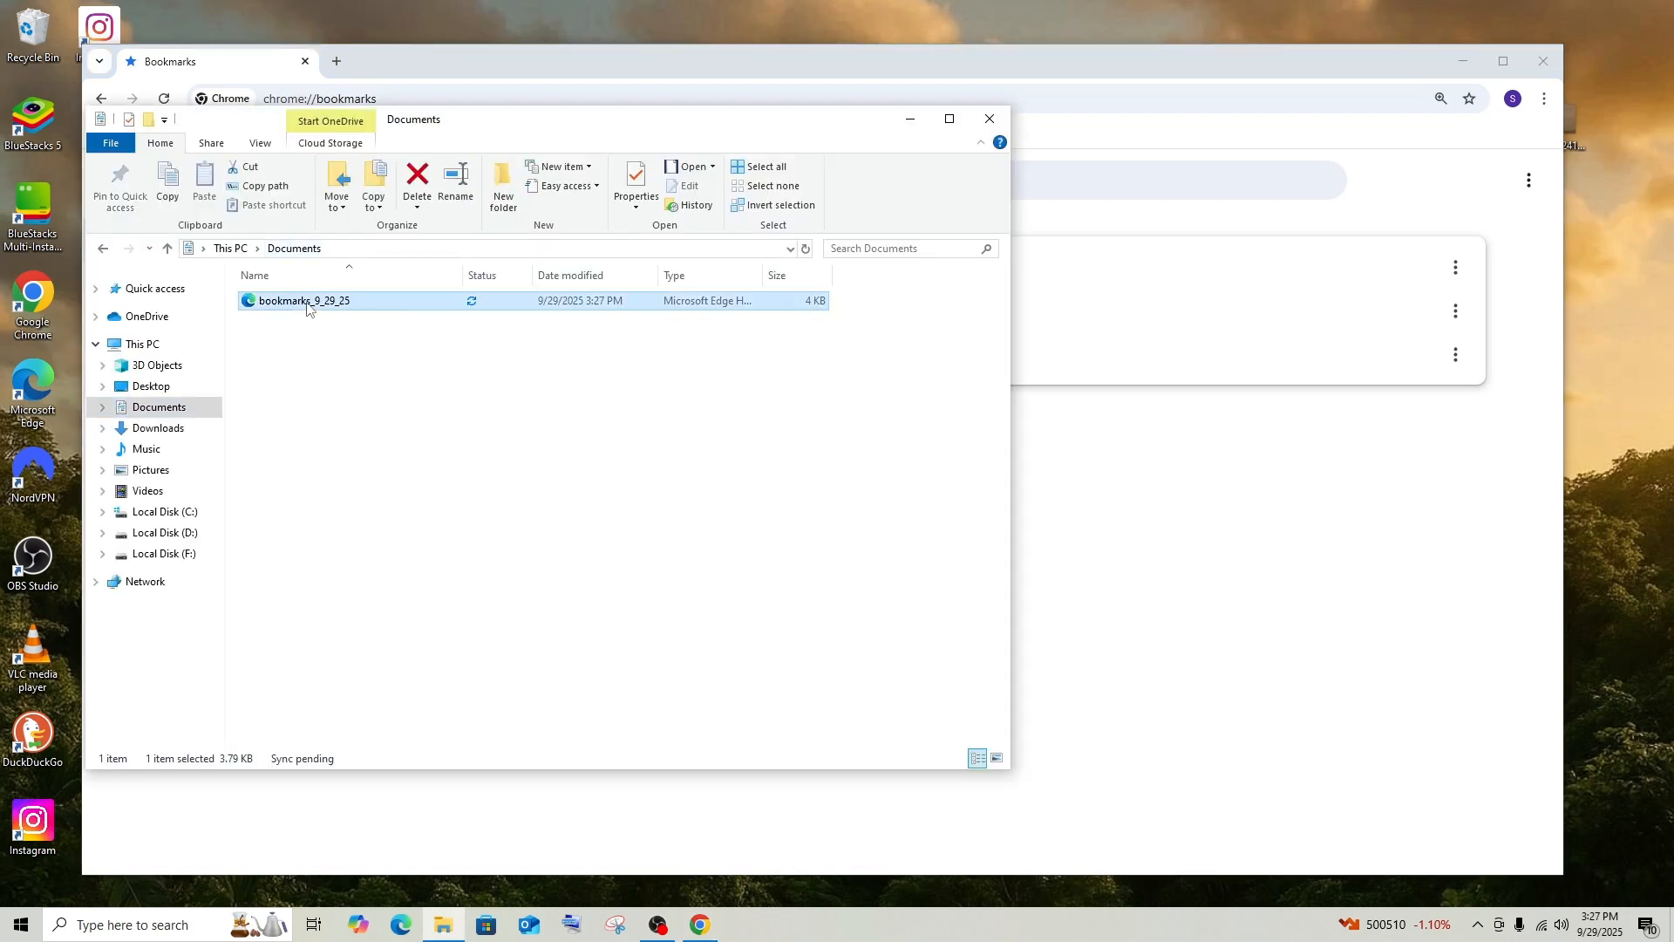
pyautogui.doubleClick(303, 300)
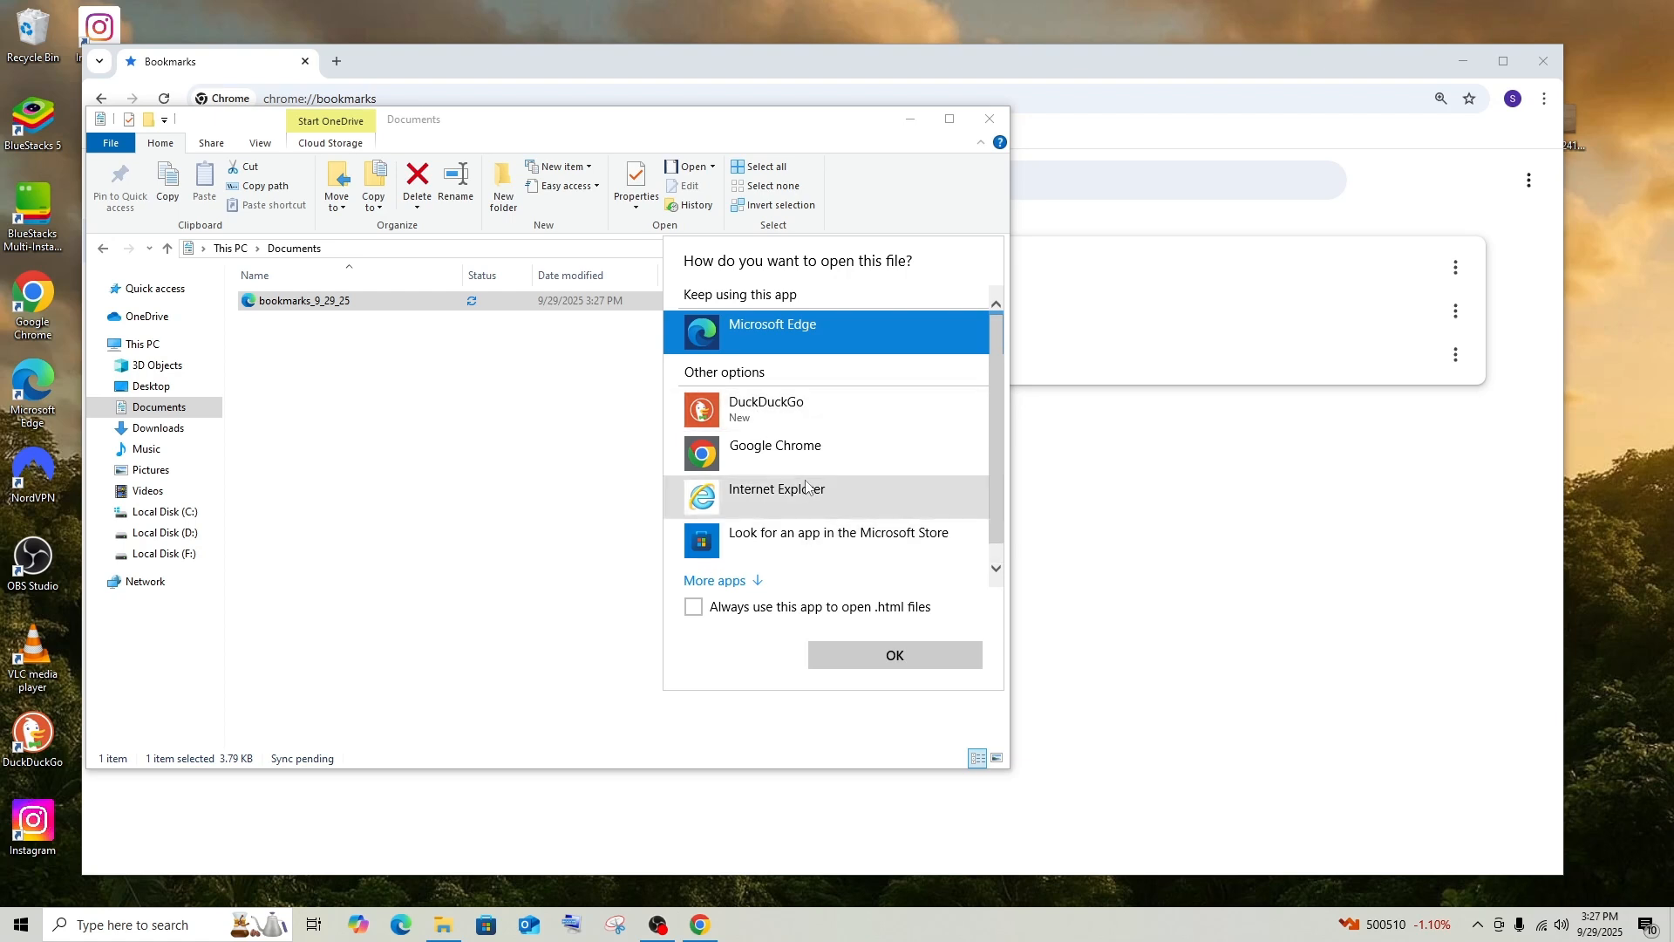
pyautogui.moveTo(795, 452)
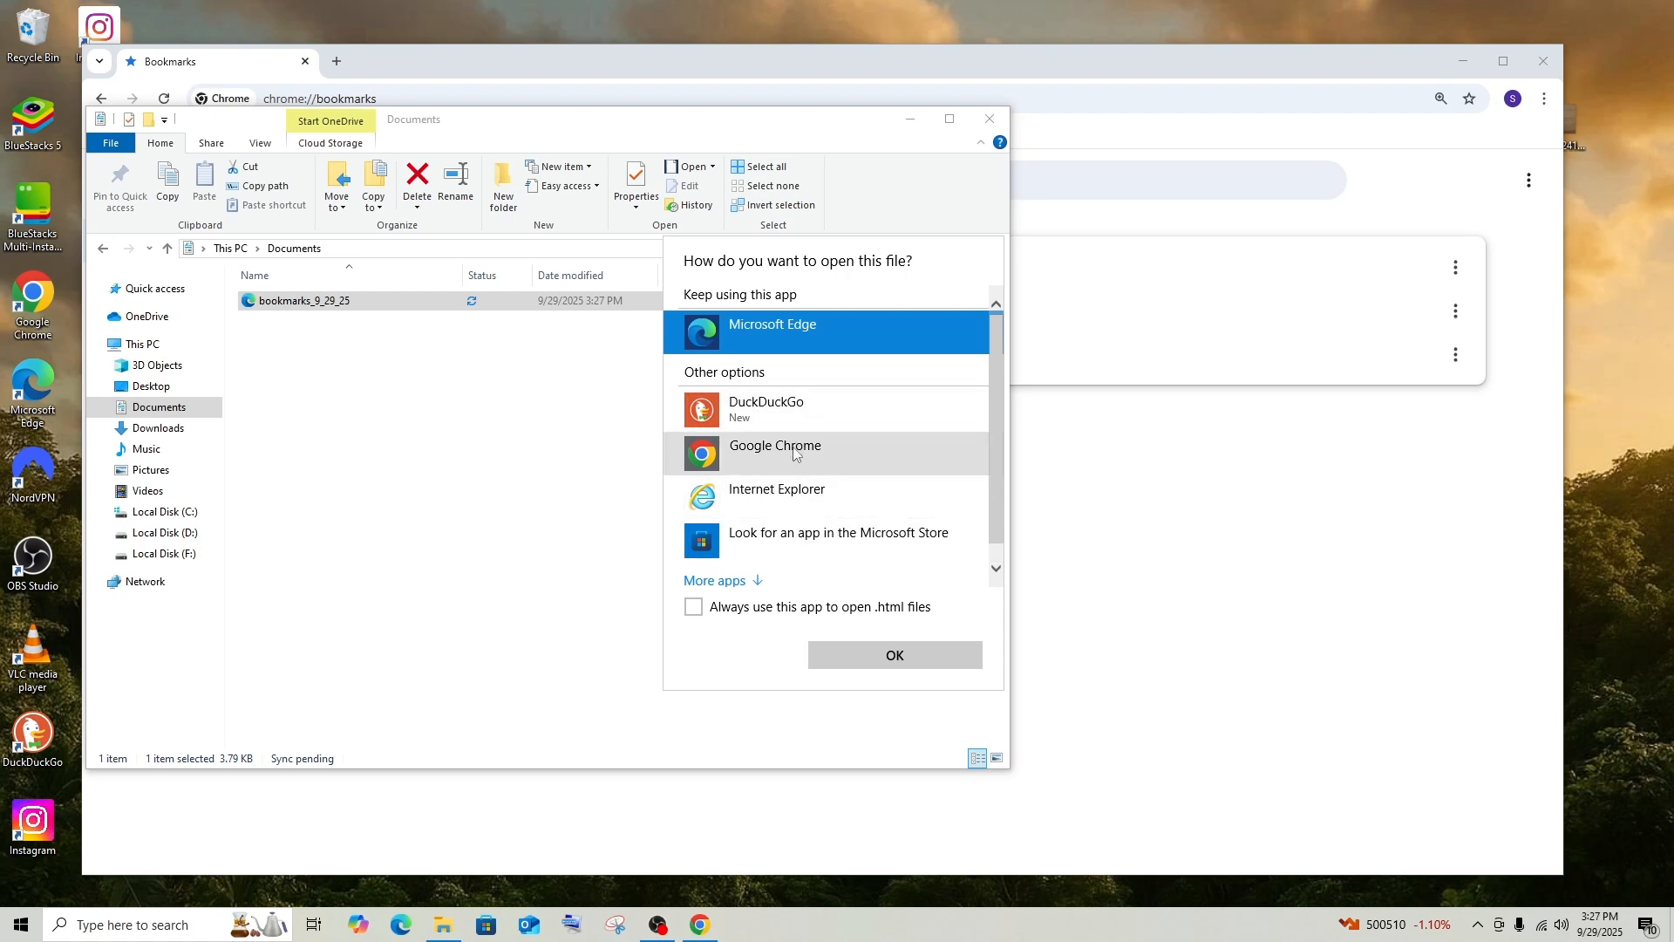
pyautogui.click(774, 454)
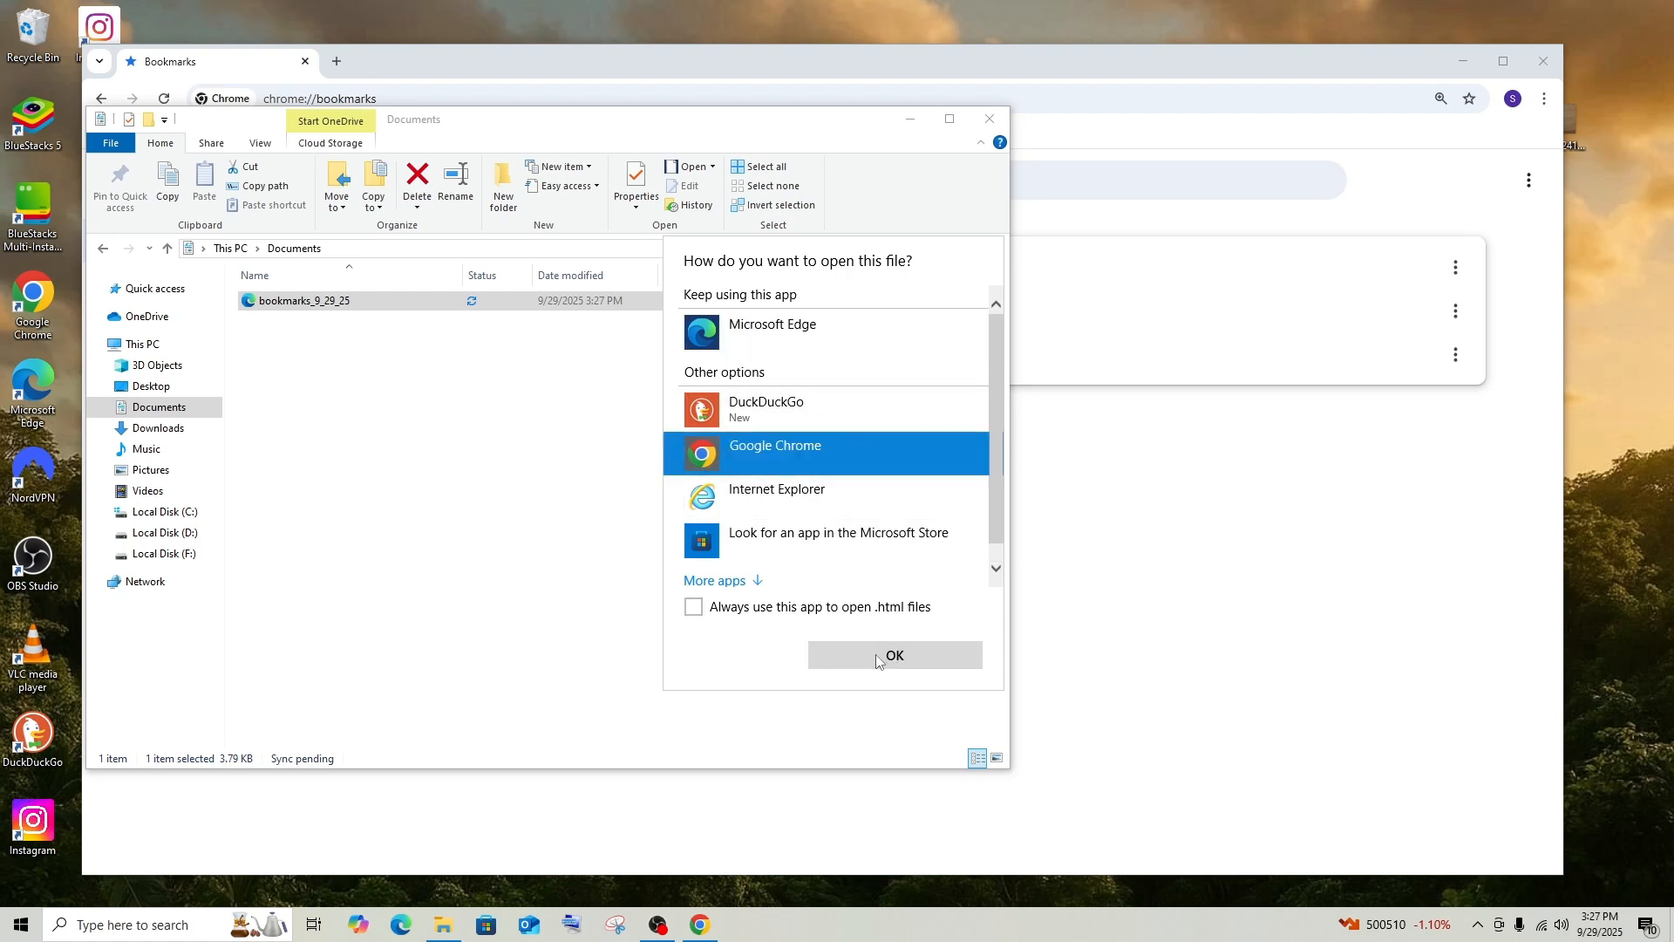
pyautogui.click(893, 654)
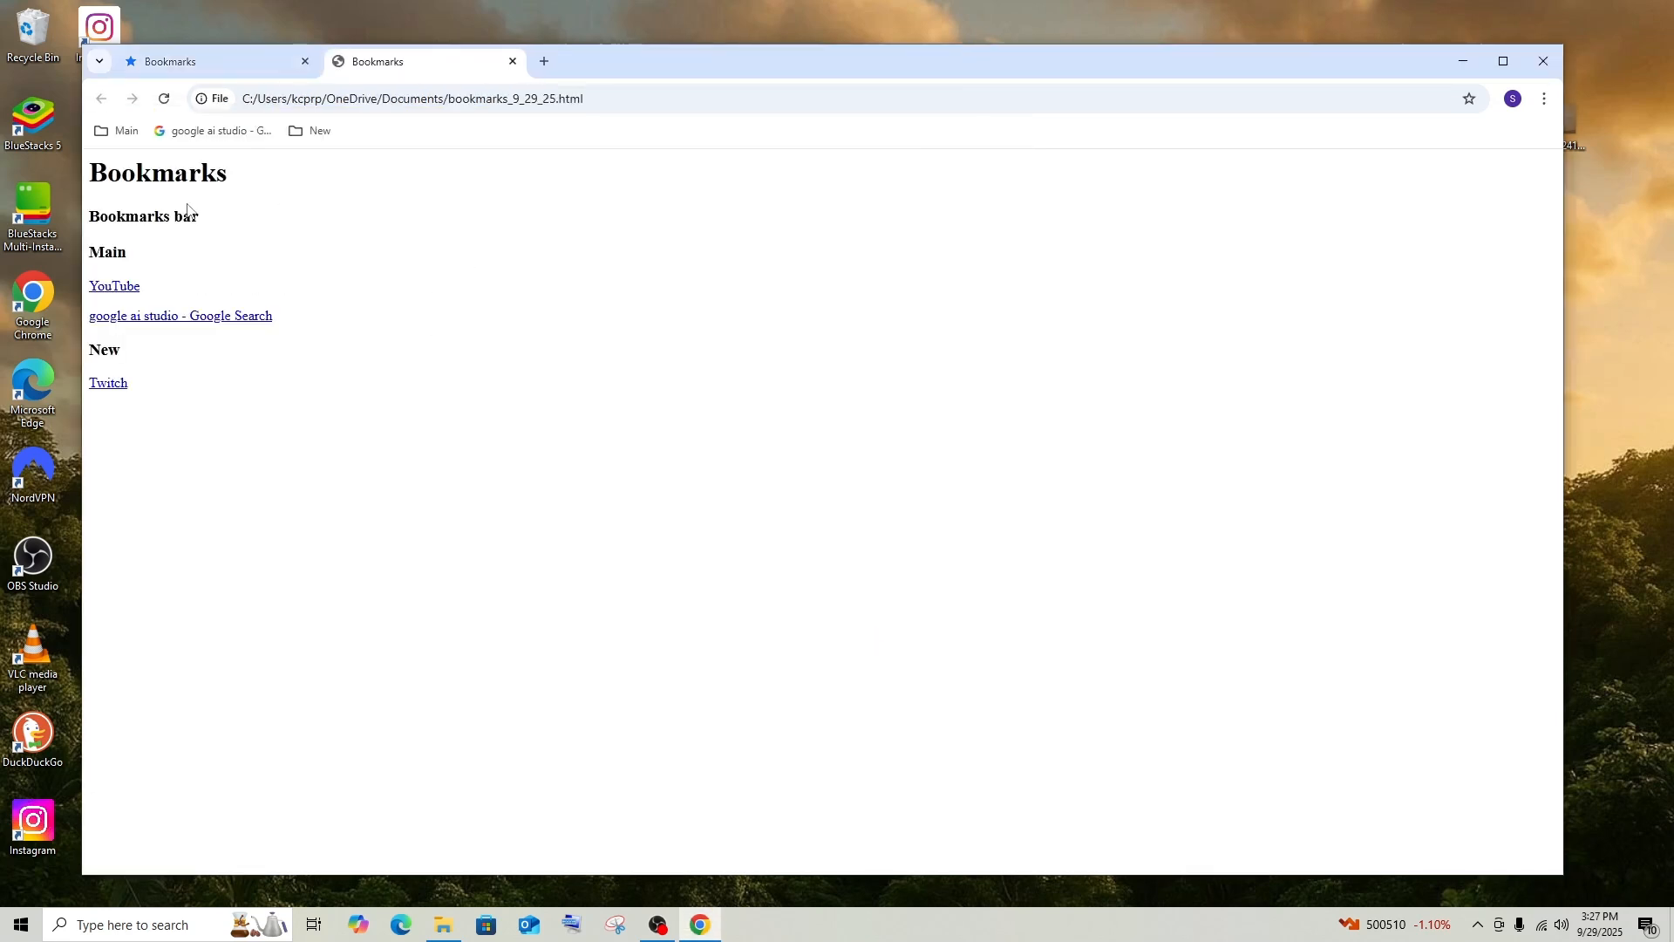
# Zoom the exported page to 150%, highlight Main, then view the Main folder's bookmarks in a new tab
pyautogui.press('ctrl+plus')
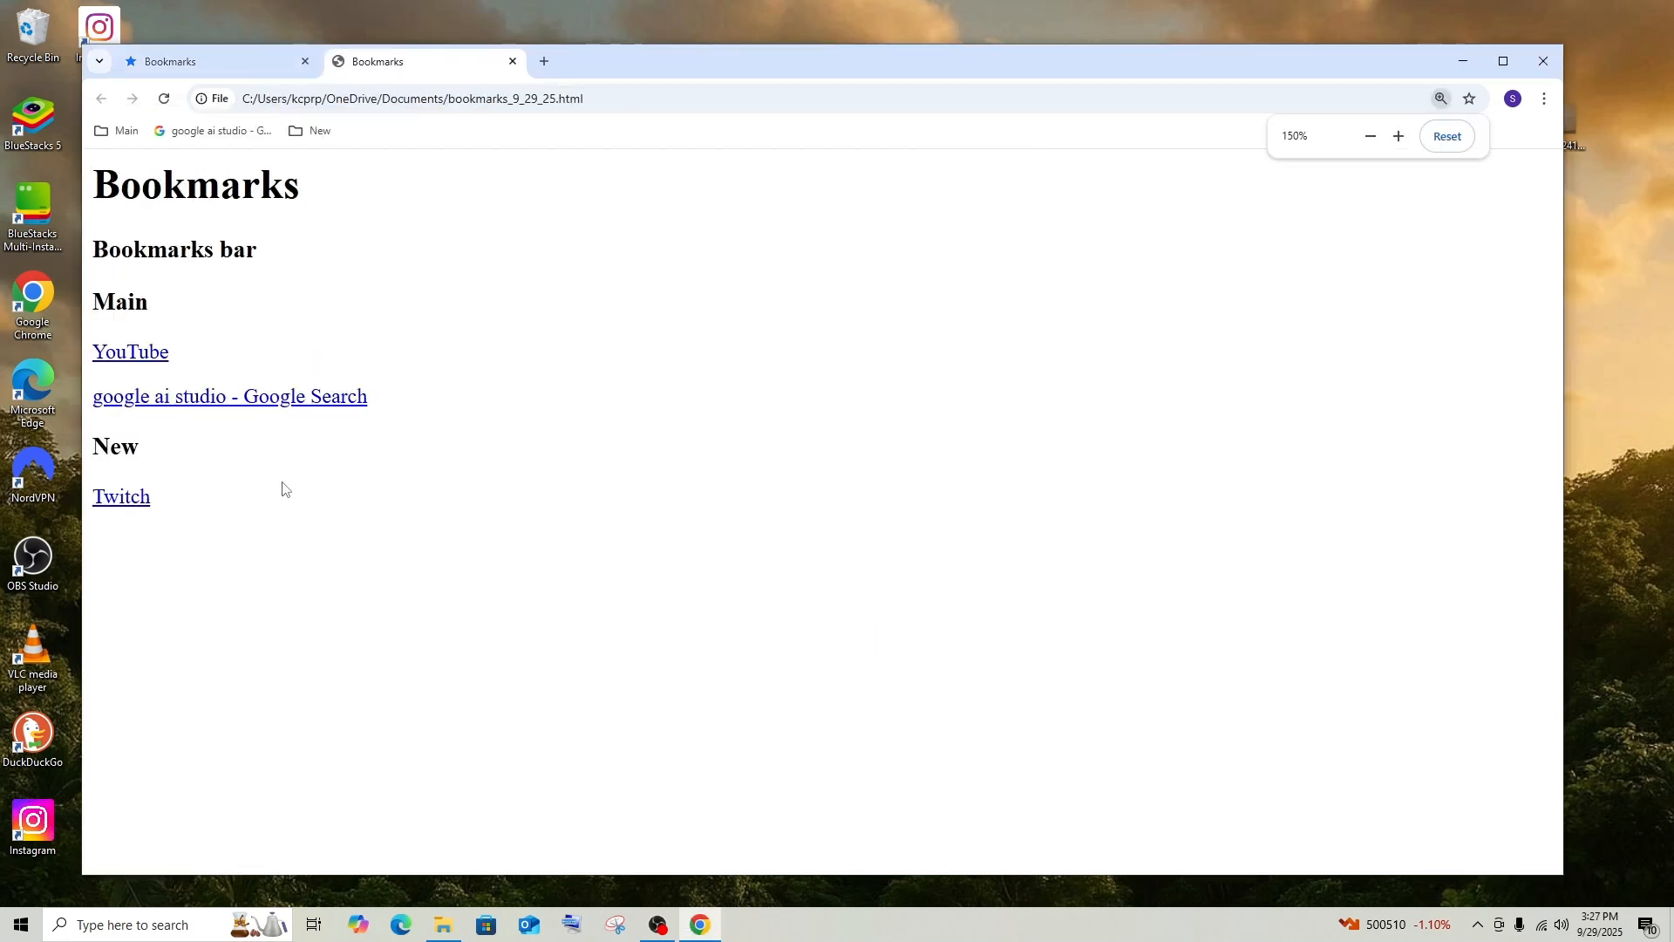
pyautogui.doubleClick(120, 302)
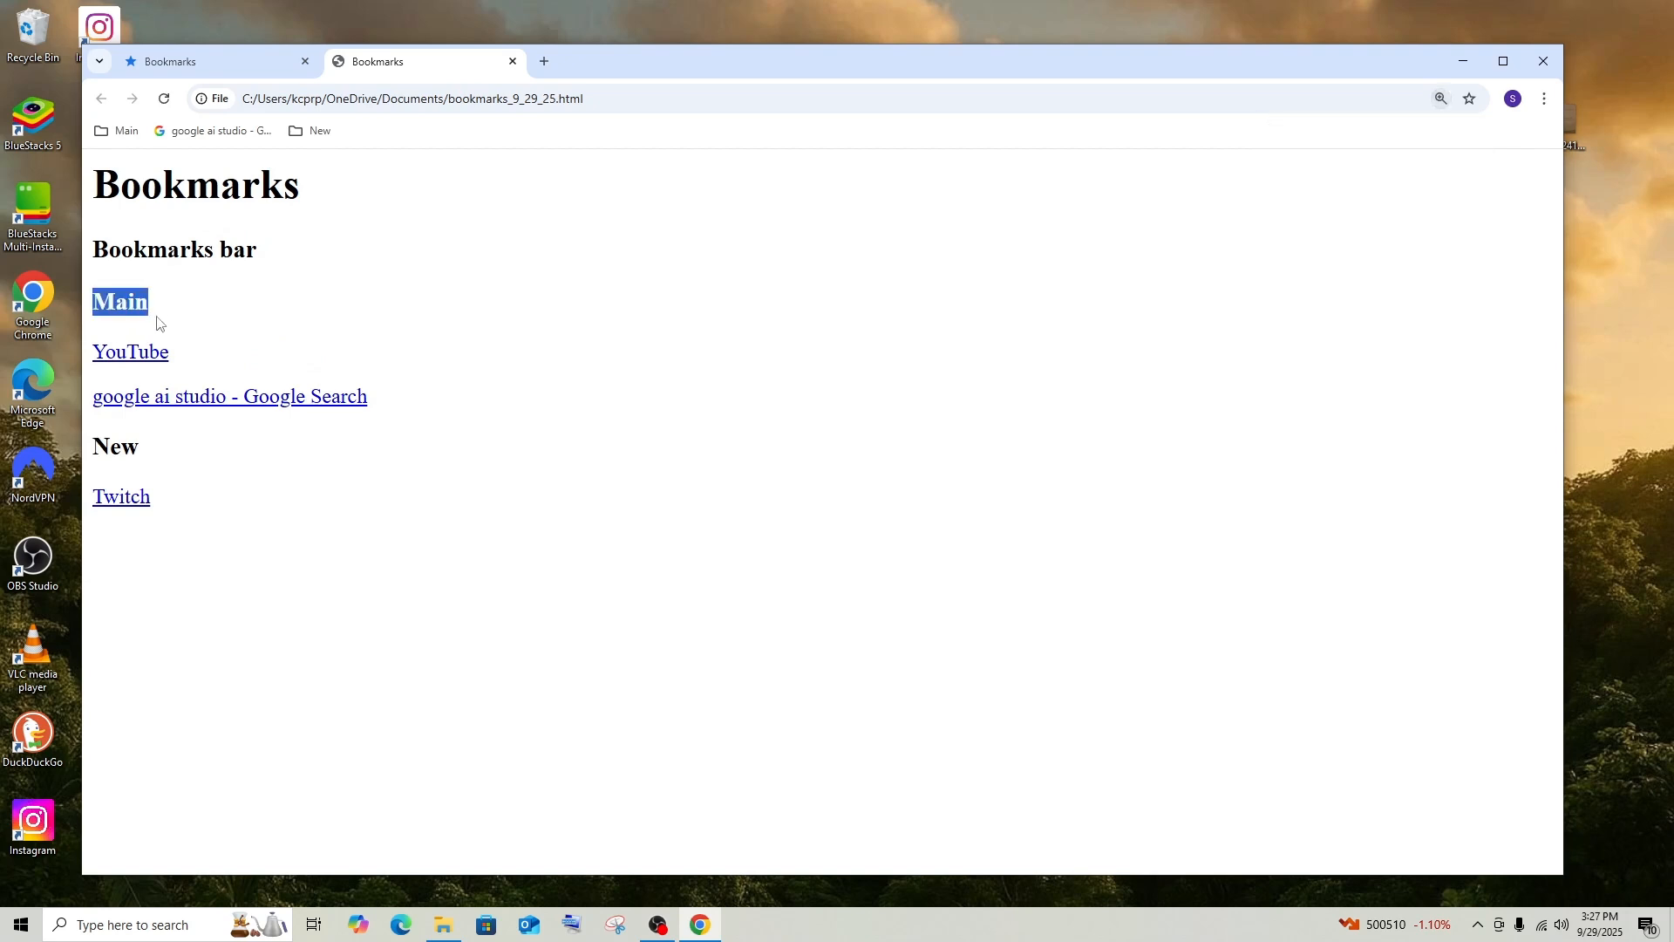
pyautogui.moveTo(160, 530)
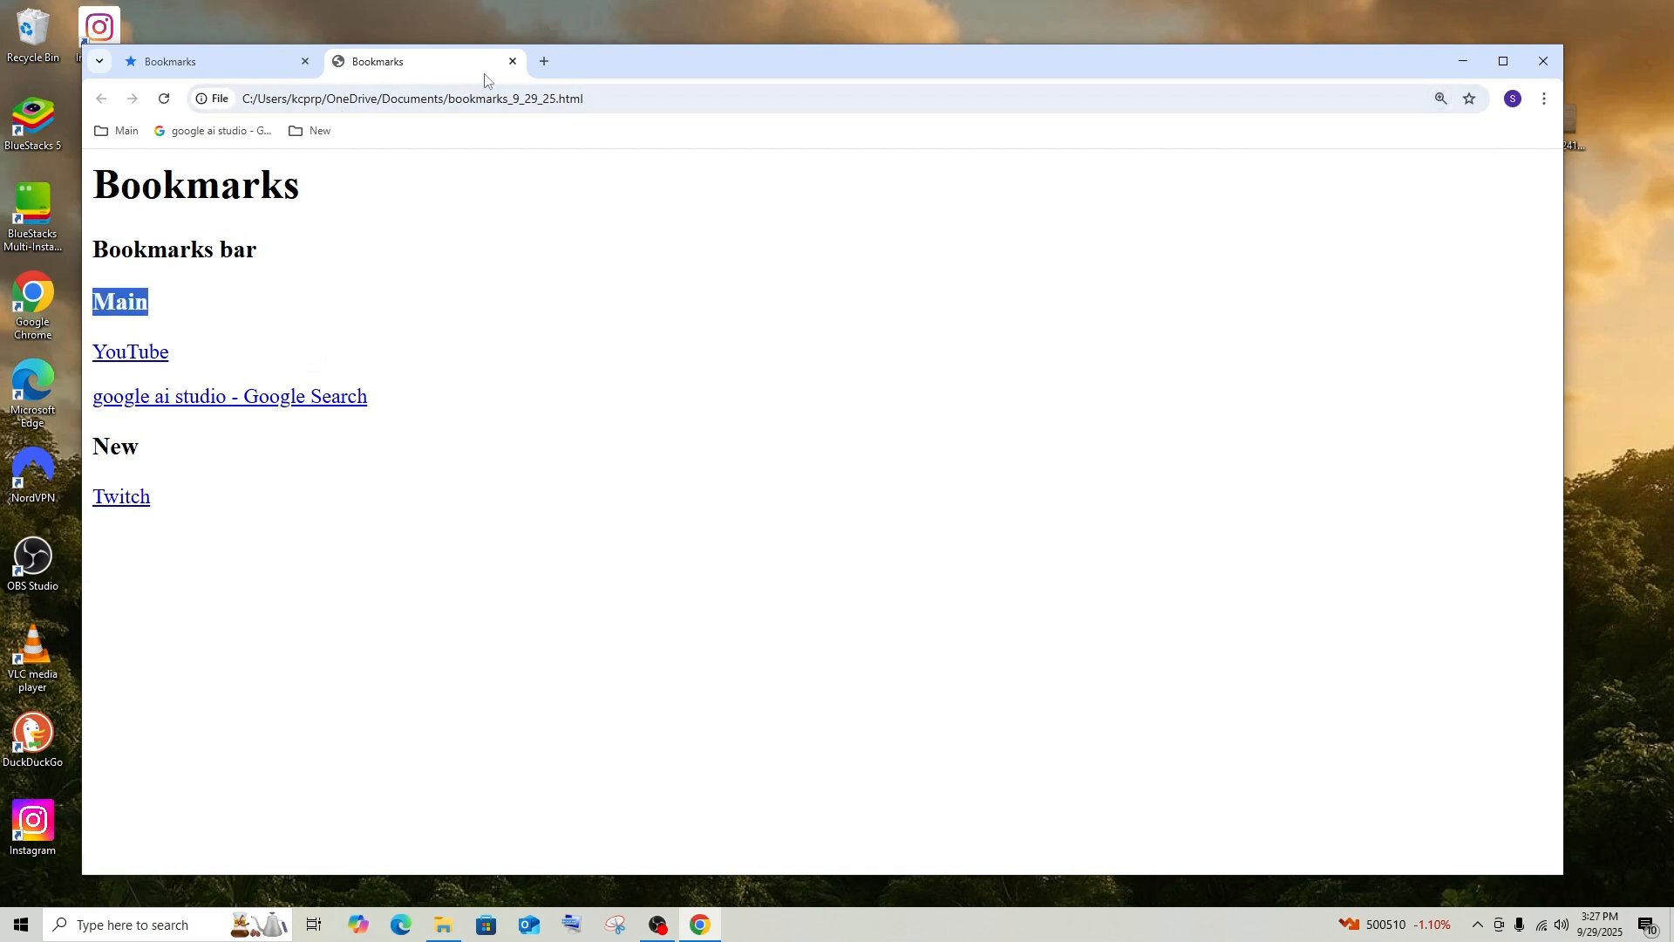
pyautogui.click(544, 61)
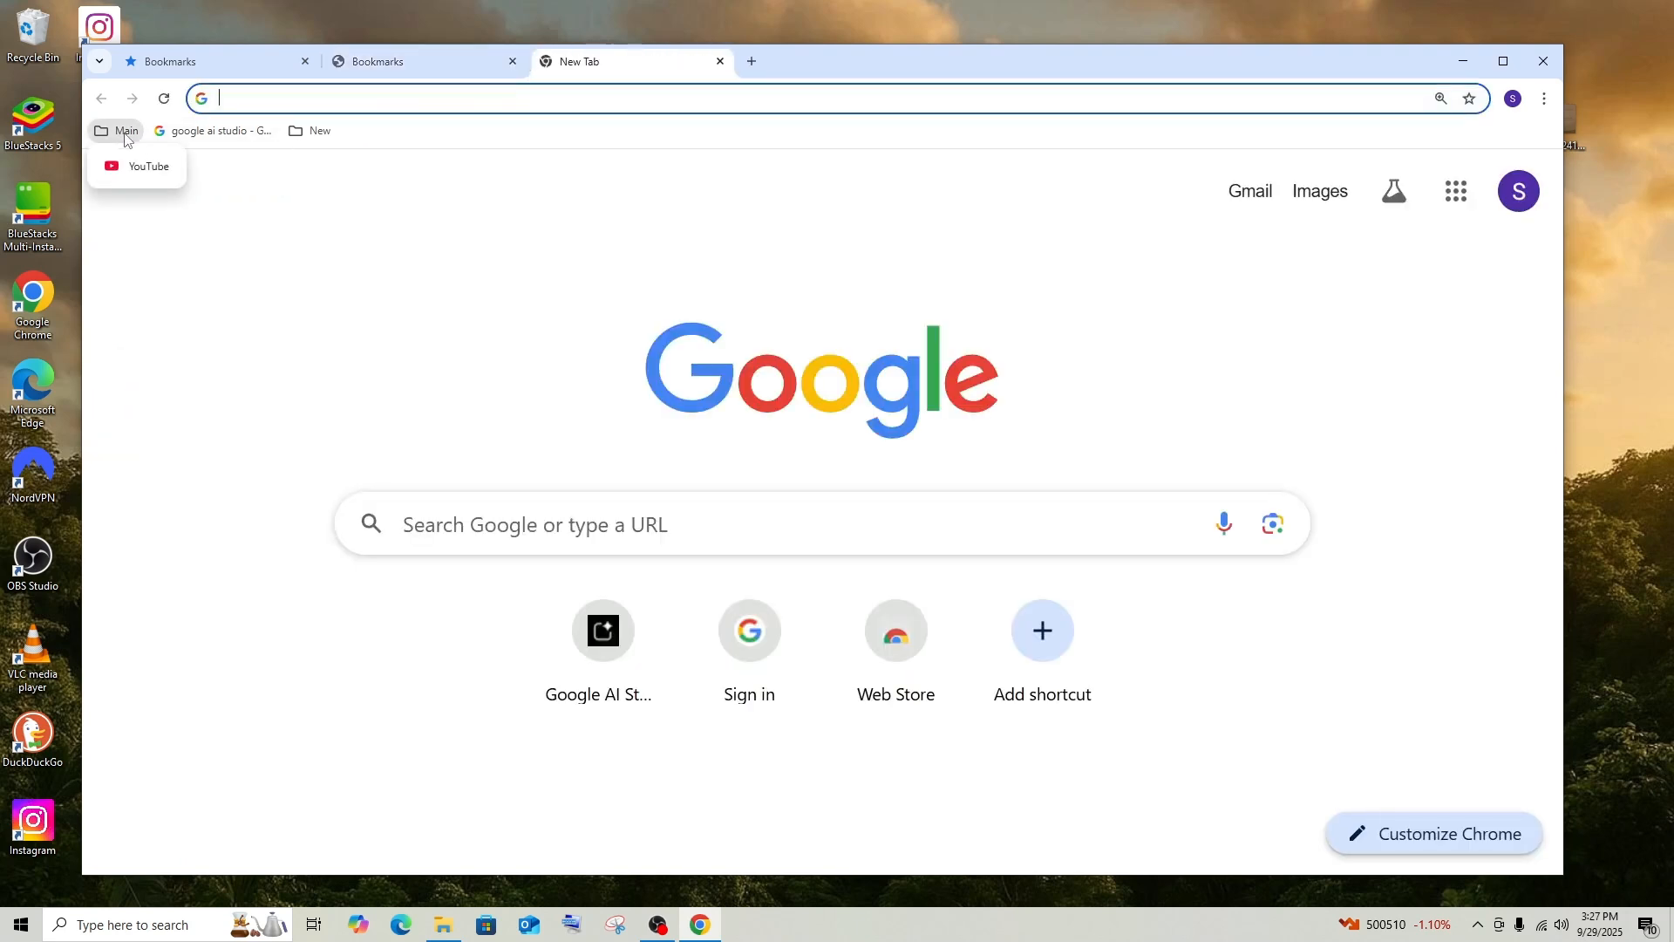
pyautogui.click(319, 131)
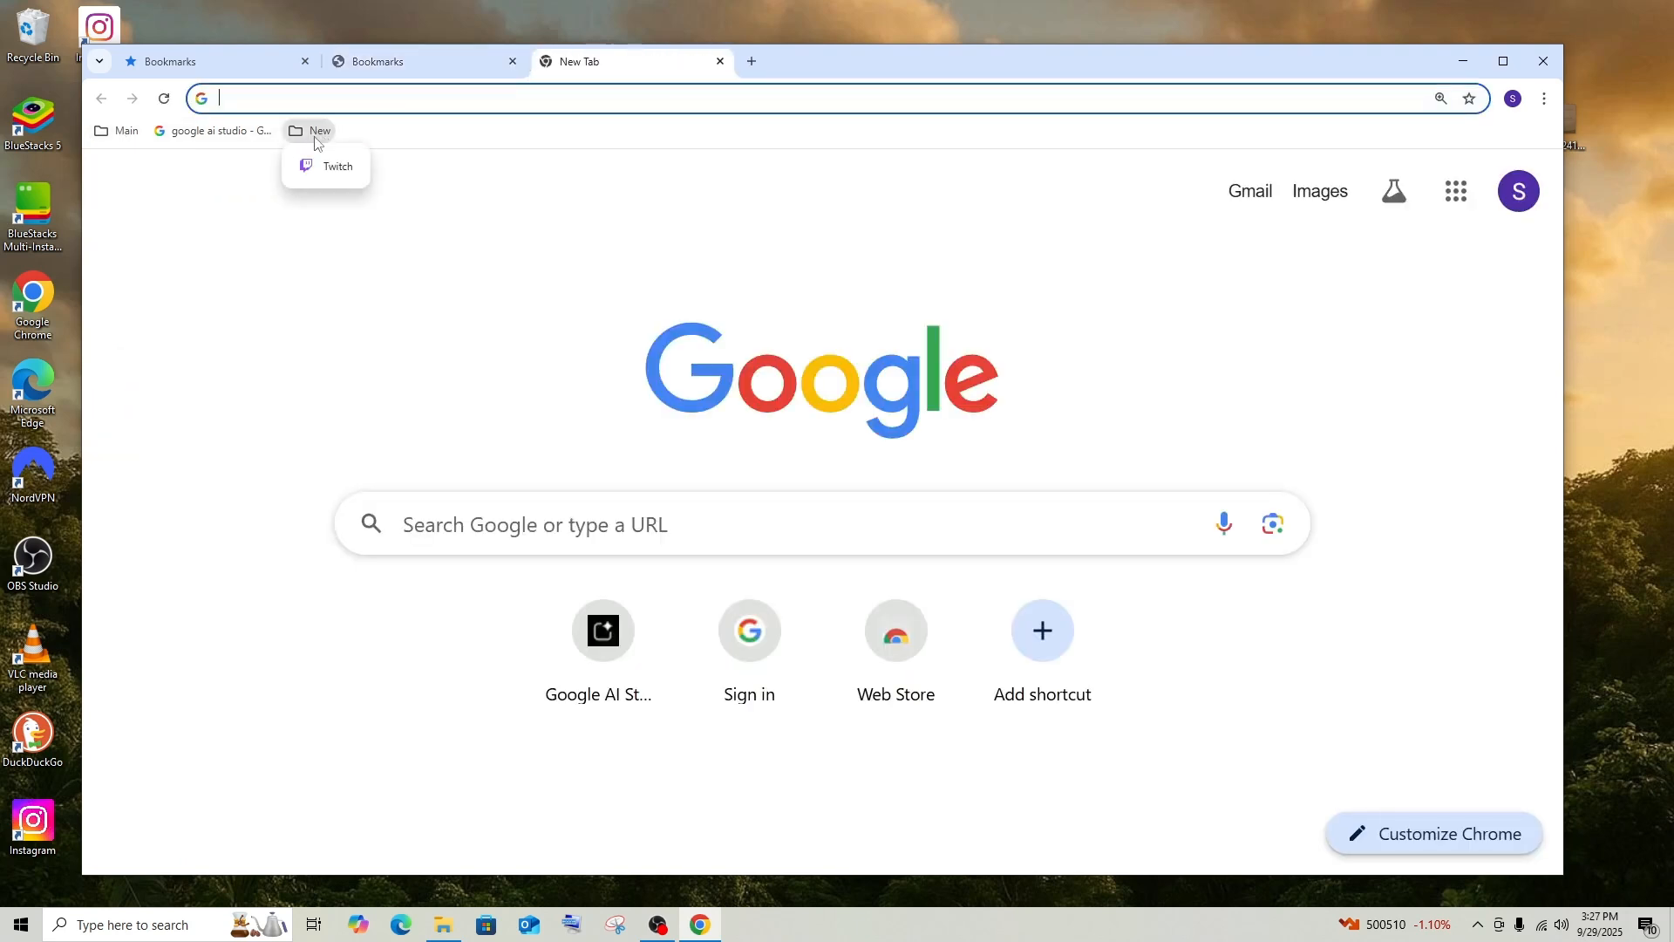
pyautogui.moveTo(201, 141)
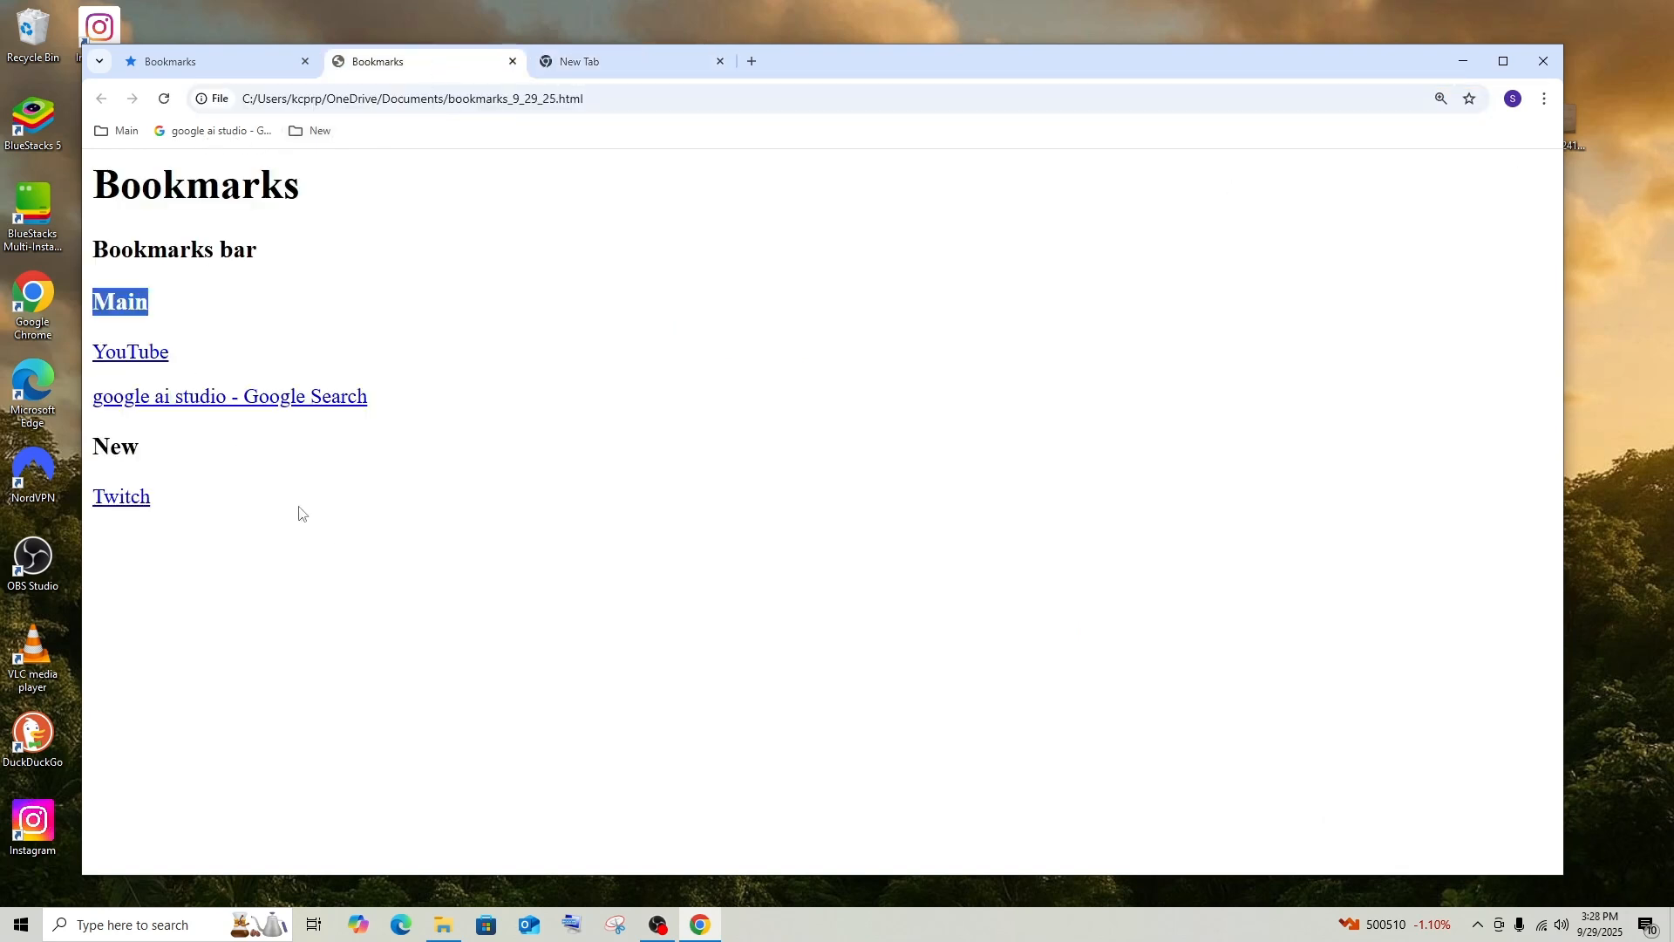
# Follow the google ai studio - Google Search link into a new tab and return to the Bookmarks tab
pyautogui.press('ctrl+a')
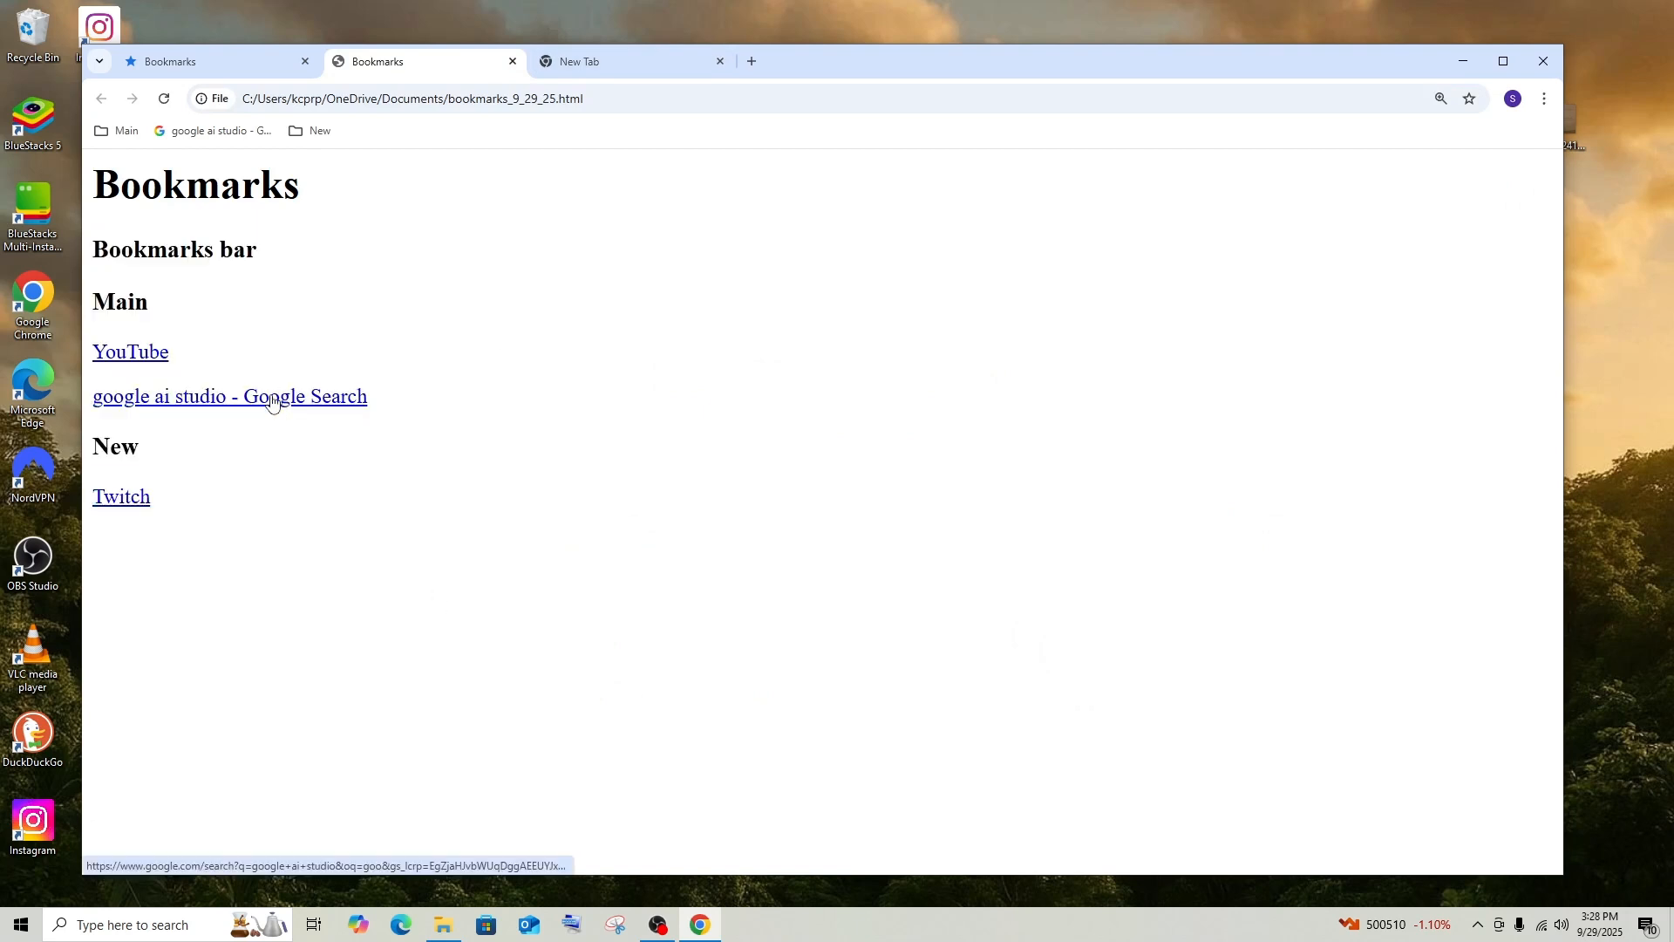
pyautogui.click(229, 396)
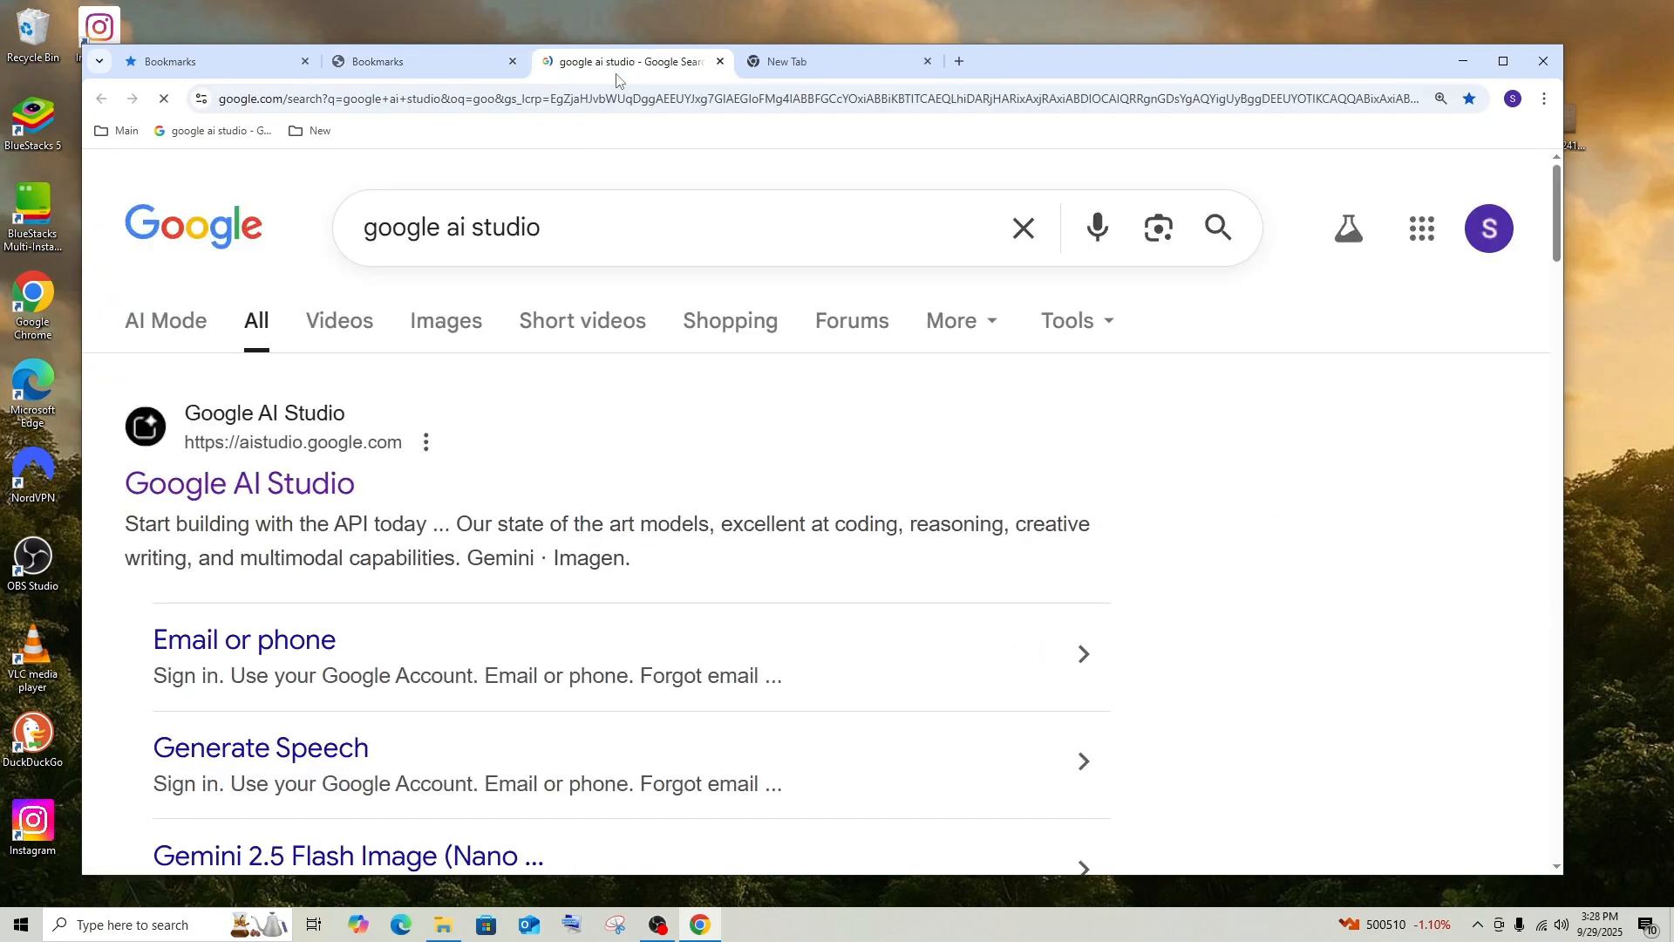
pyautogui.click(422, 61)
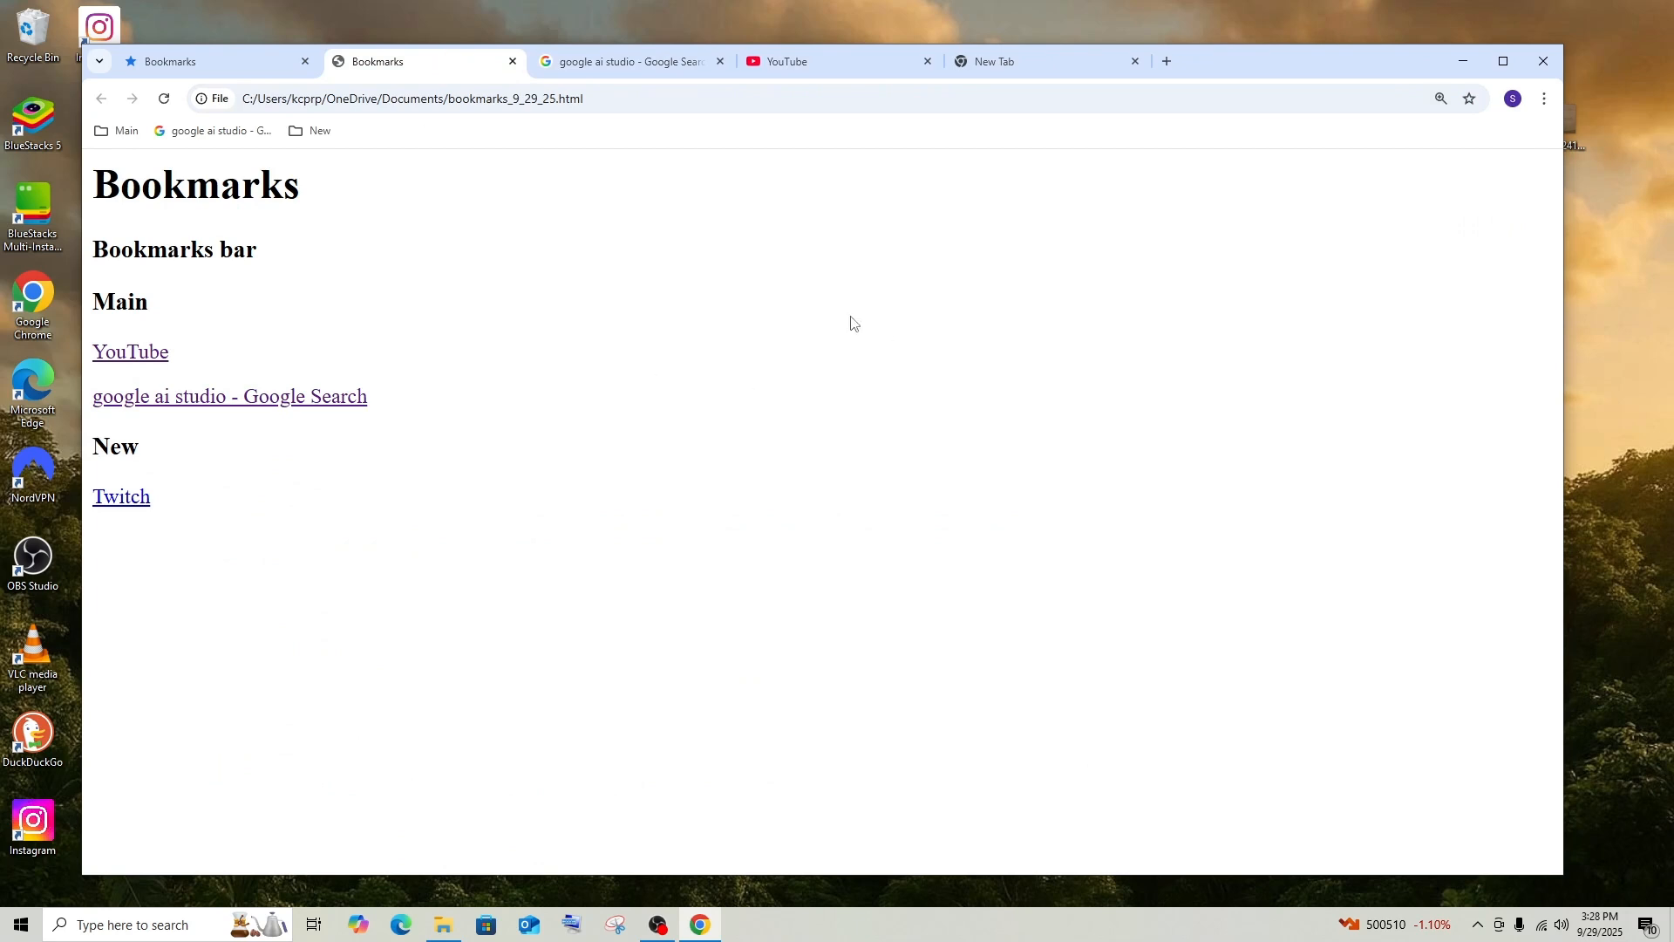
pyautogui.moveTo(803, 431)
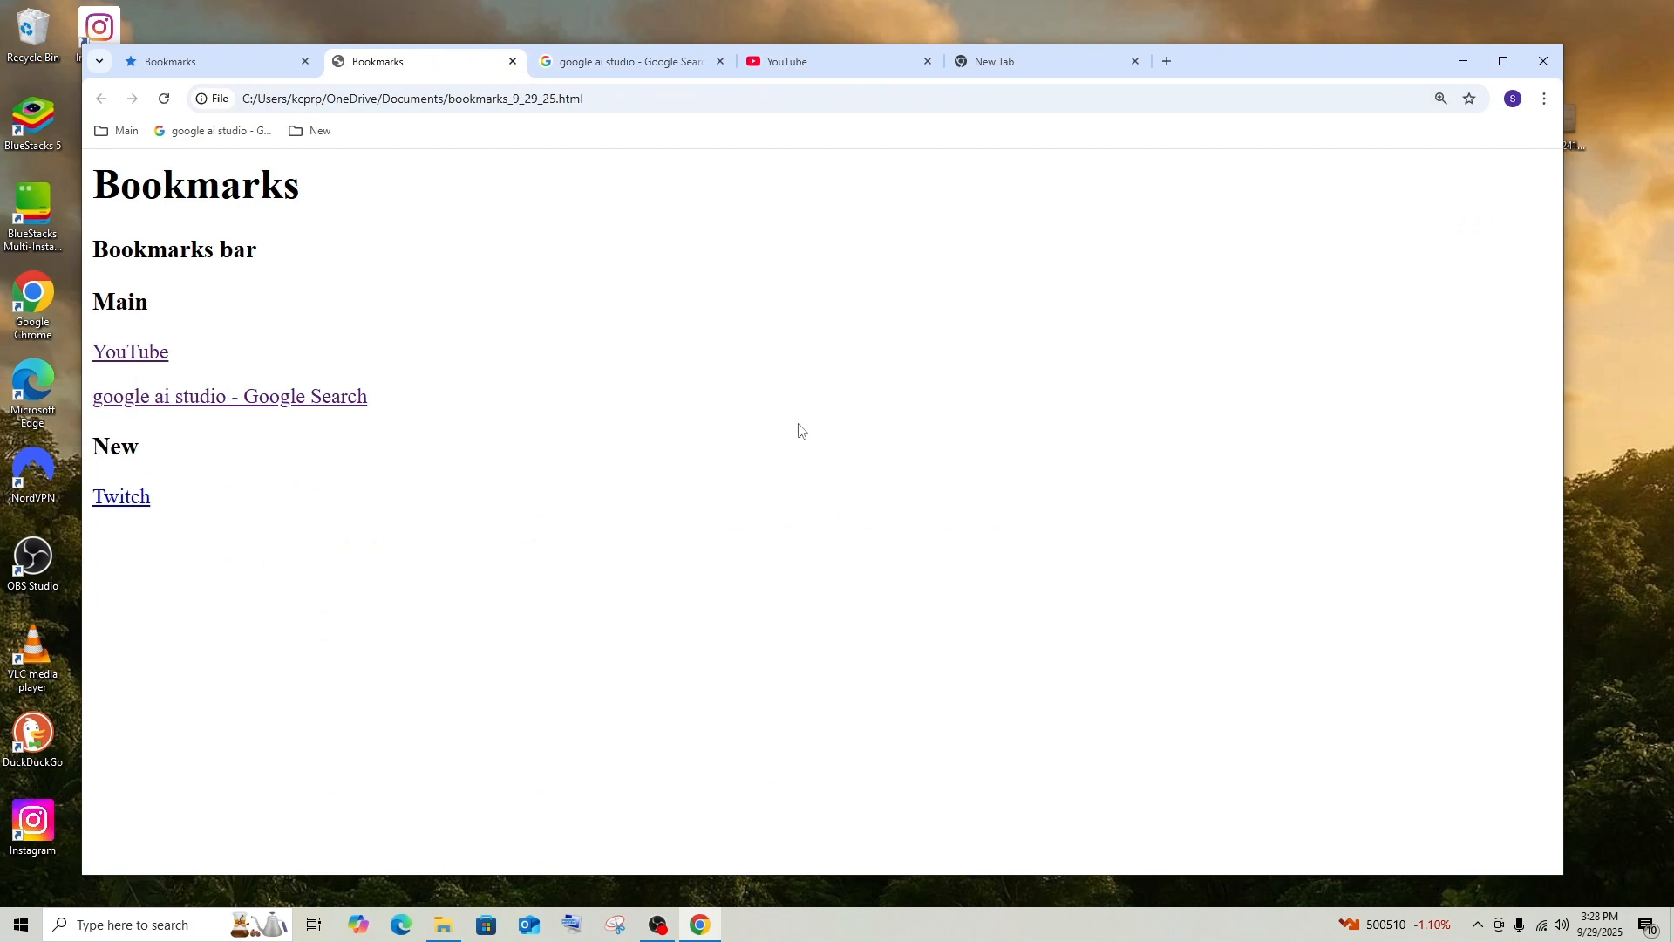